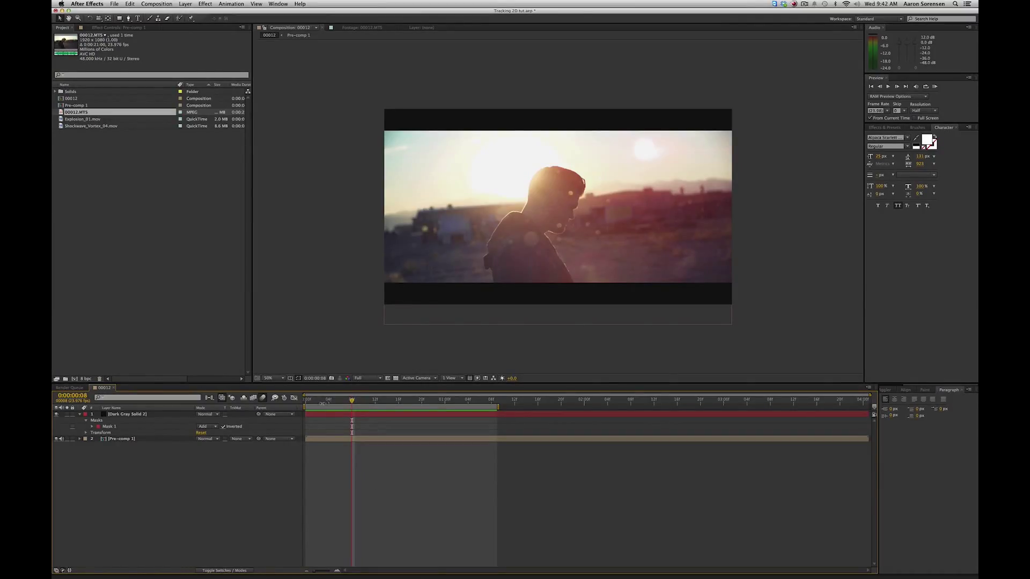
{"action": "mouse_move", "coordinate": [322, 405]}
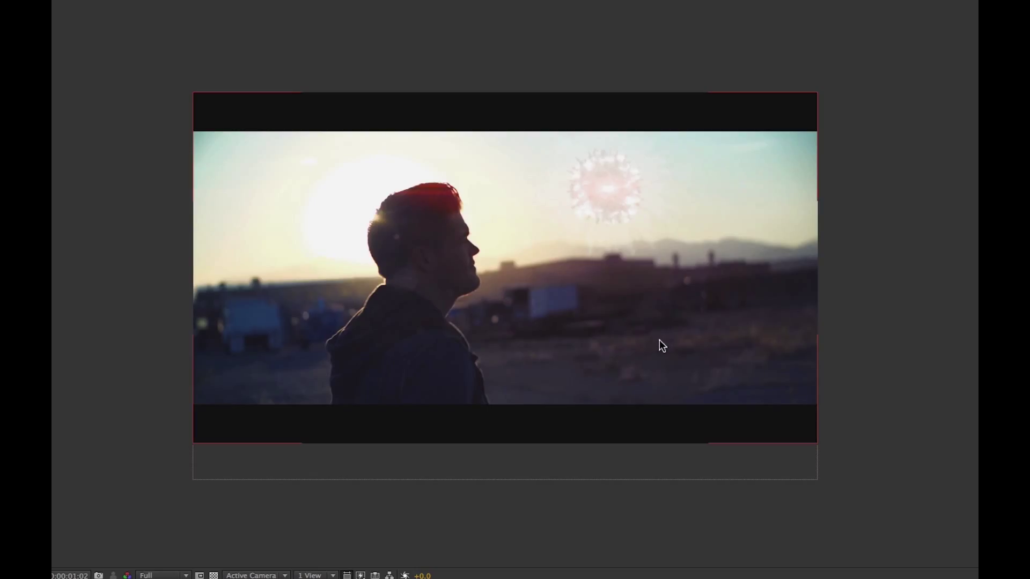
{"action": "mouse_move", "coordinate": [646, 231]}
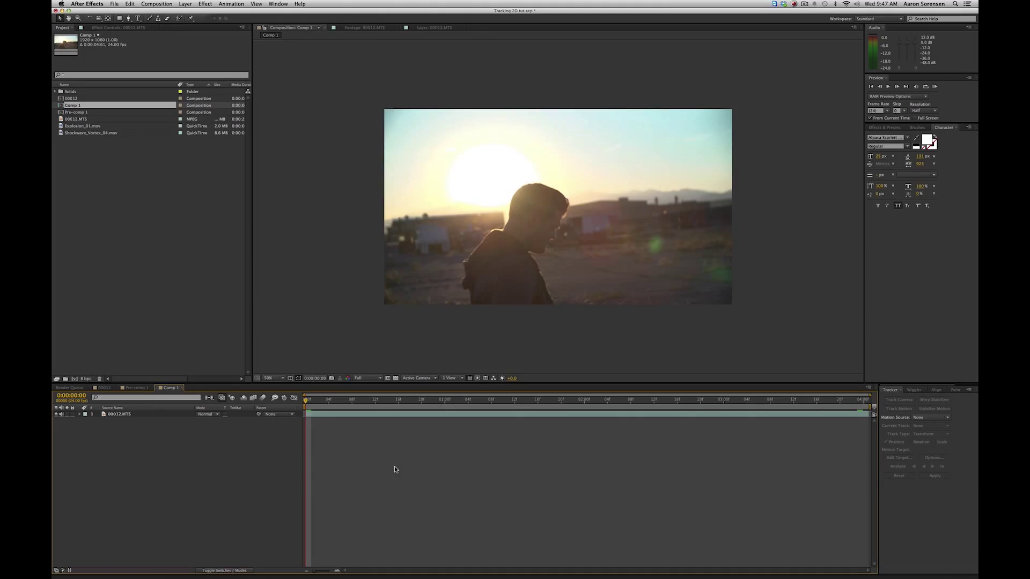
{"action": "mouse_move", "coordinate": [247, 457]}
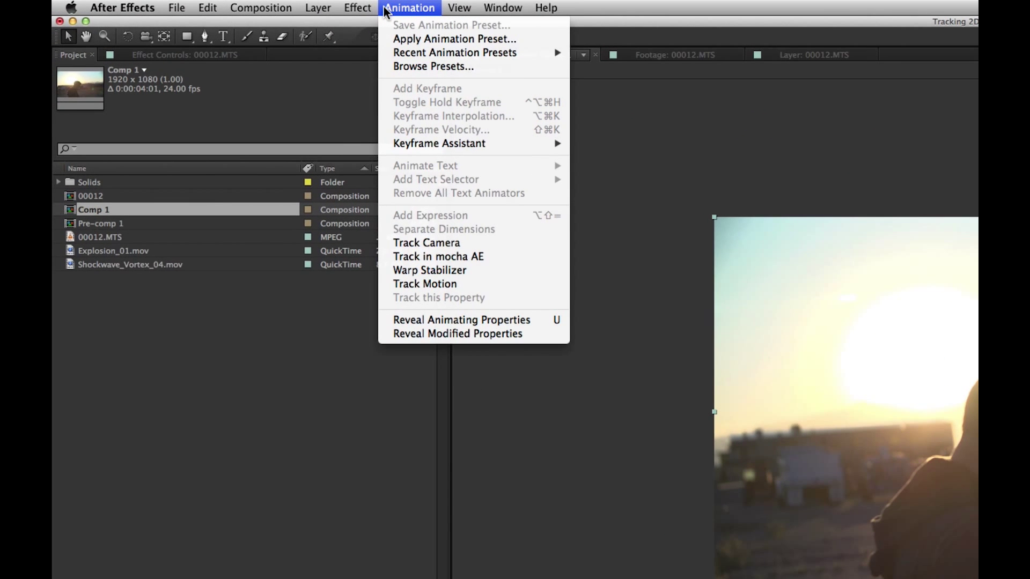
{"action": "mouse_move", "coordinate": [426, 242]}
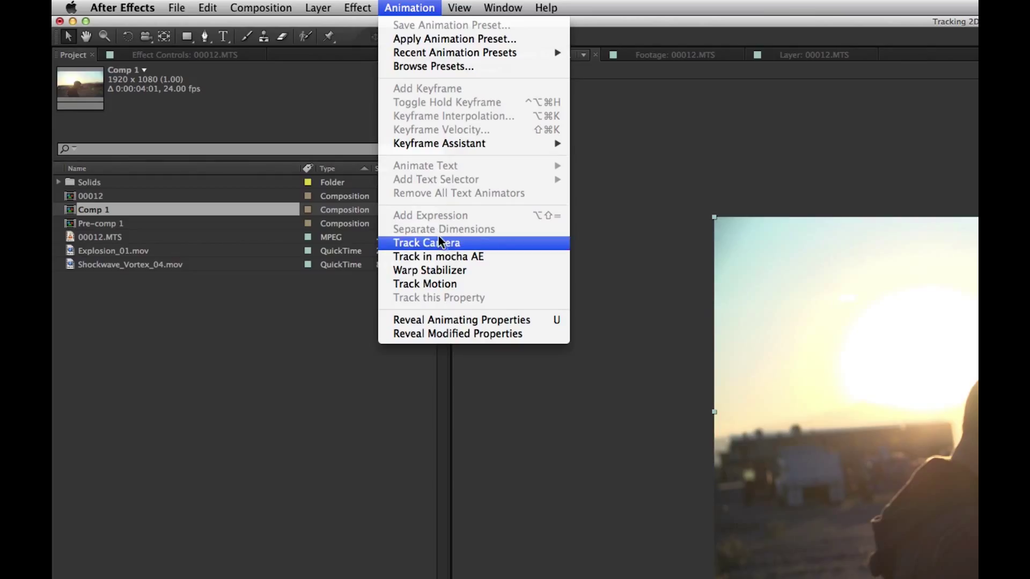
{"action": "mouse_move", "coordinate": [429, 271]}
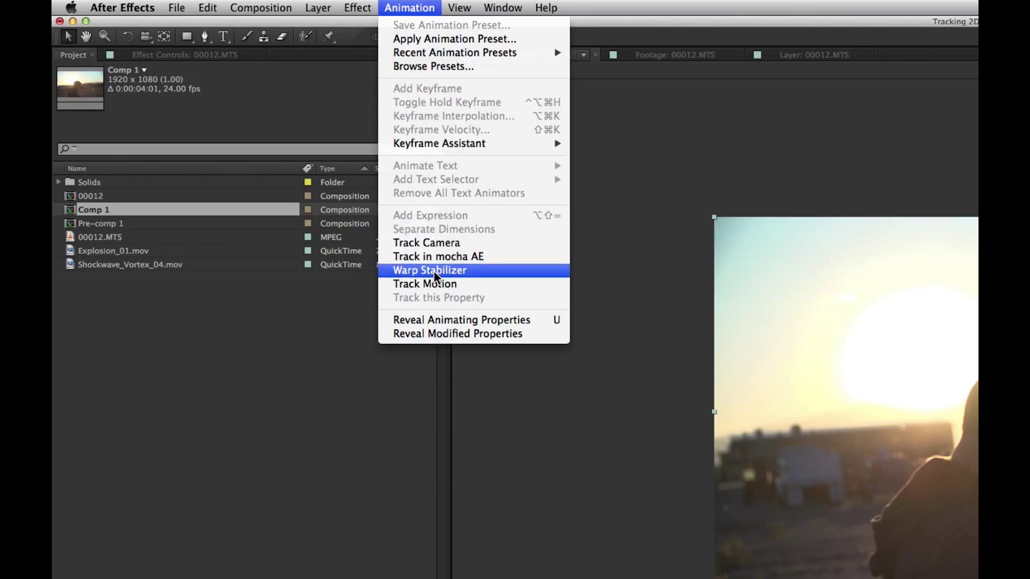
{"action": "mouse_move", "coordinate": [425, 283]}
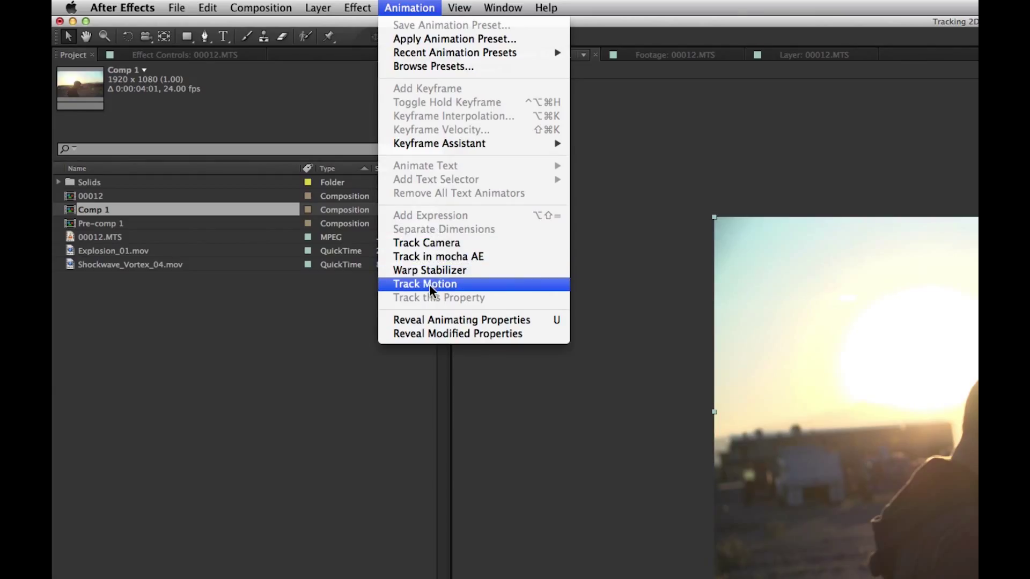
{"action": "mouse_move", "coordinate": [427, 257]}
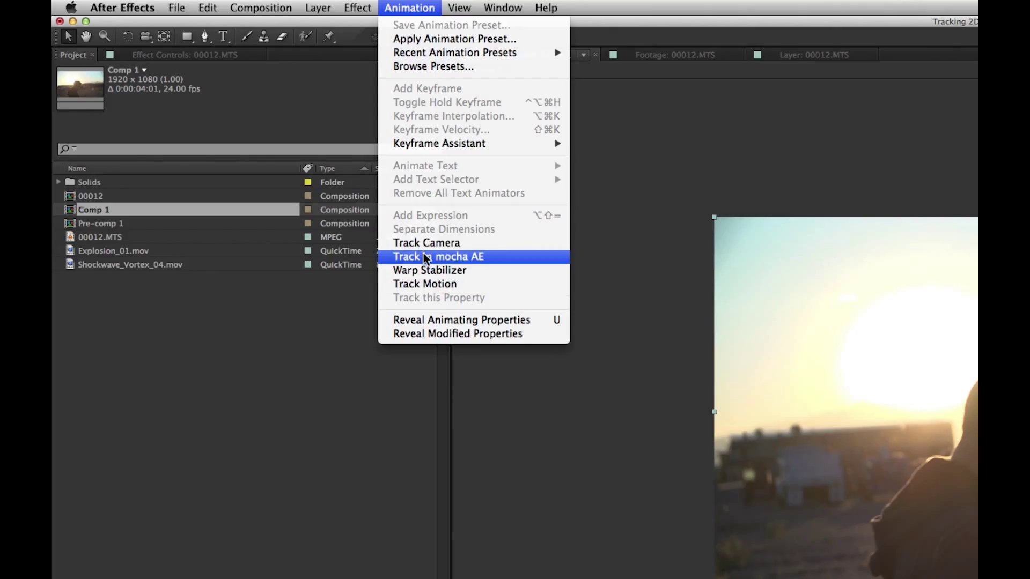
{"action": "mouse_move", "coordinate": [425, 283]}
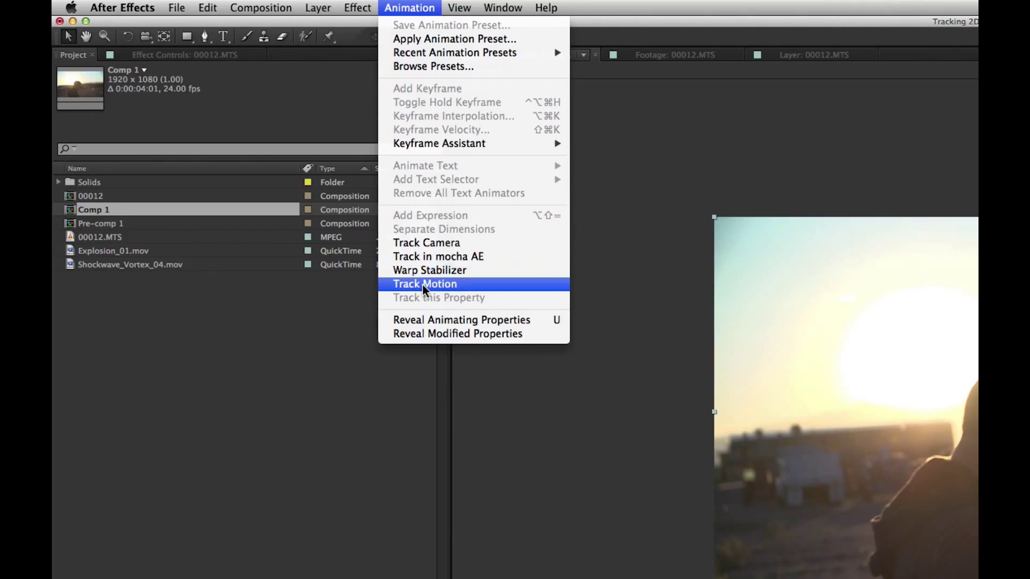
Start a Track Motion position tracker on the sunset footage layer.
{"action": "left_click", "coordinate": [425, 284]}
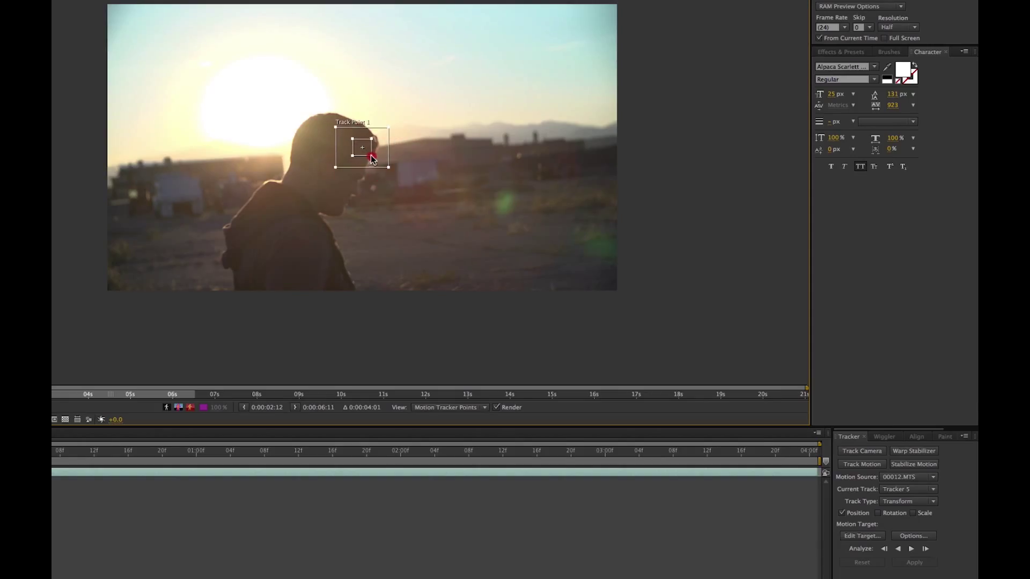
Move Track Point 1 off the man's head onto a high-contrast horizon feature above the buildings.
{"action": "left_click_drag", "start_coordinate": [361, 147], "coordinate": [461, 124]}
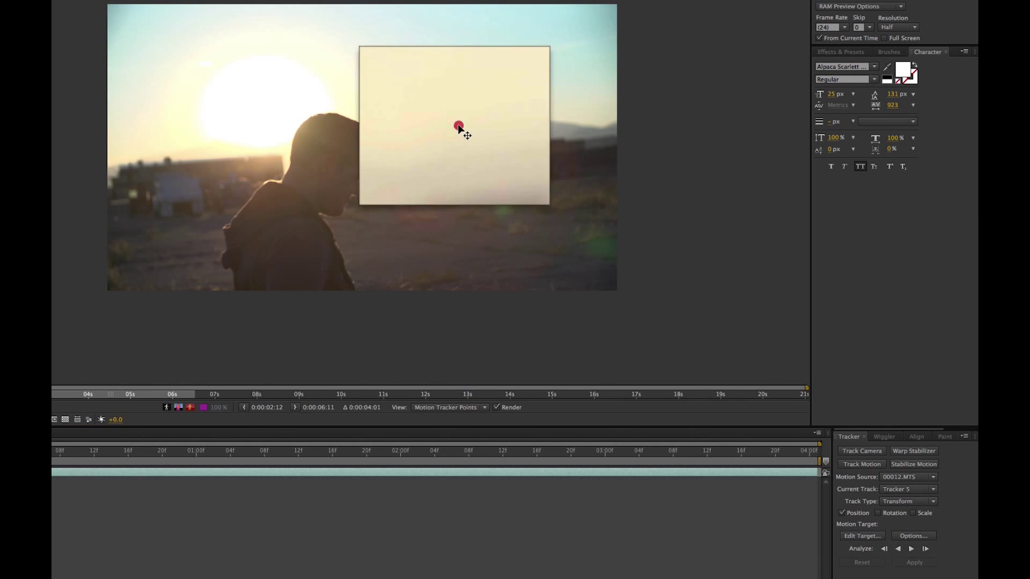
{"action": "left_click_drag", "start_coordinate": [458, 126], "coordinate": [462, 138]}
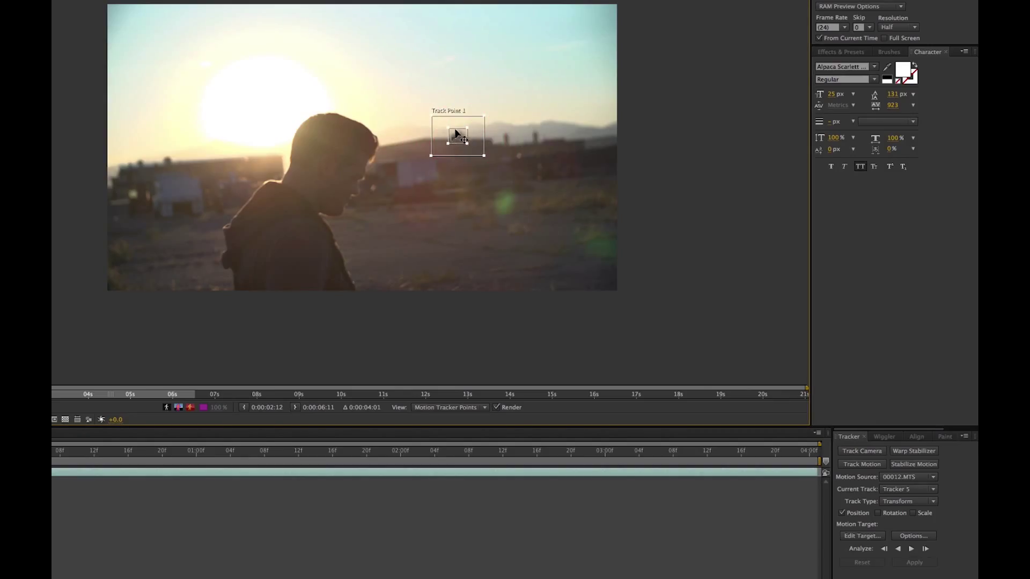
{"action": "mouse_move", "coordinate": [708, 341]}
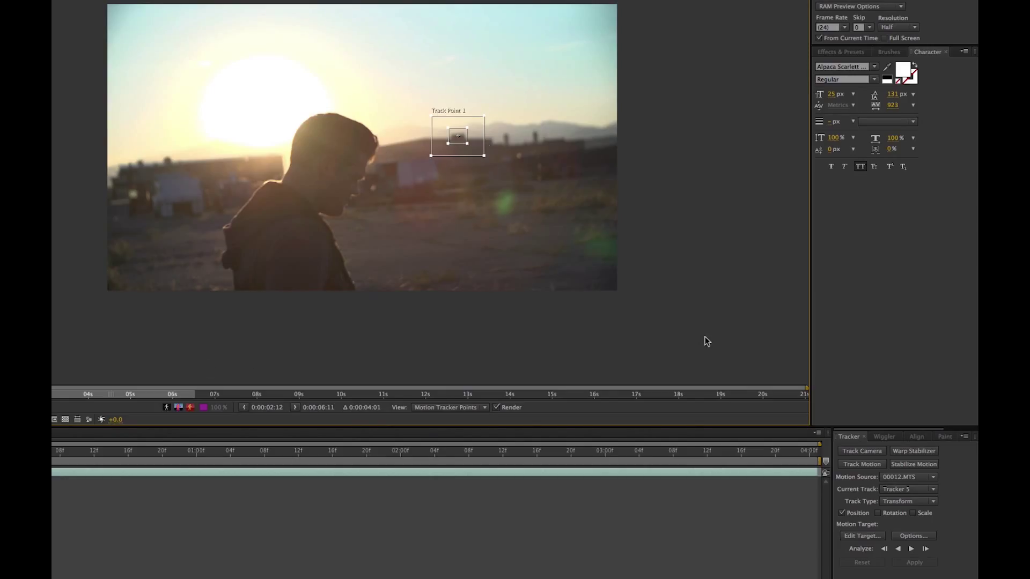
{"action": "mouse_move", "coordinate": [912, 550]}
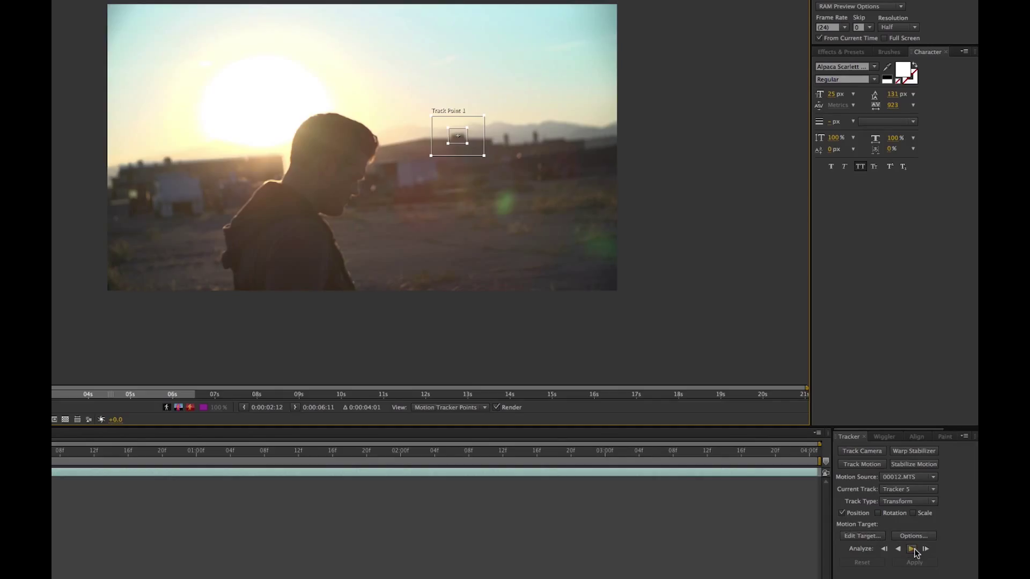
Analyze the track forward so the point follows the horizon feature through the clip.
{"action": "left_click", "coordinate": [912, 549]}
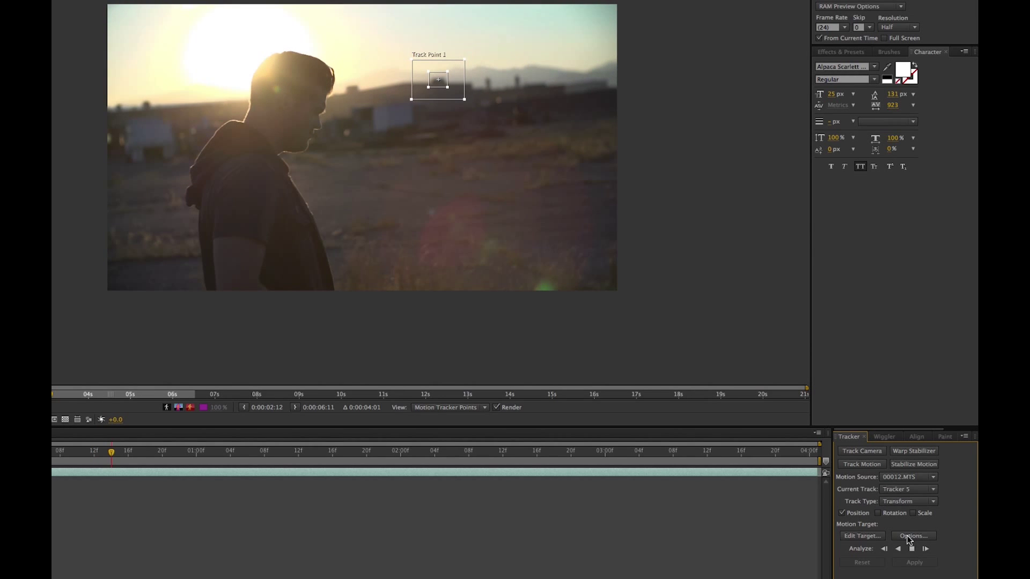
{"action": "left_click", "coordinate": [912, 548]}
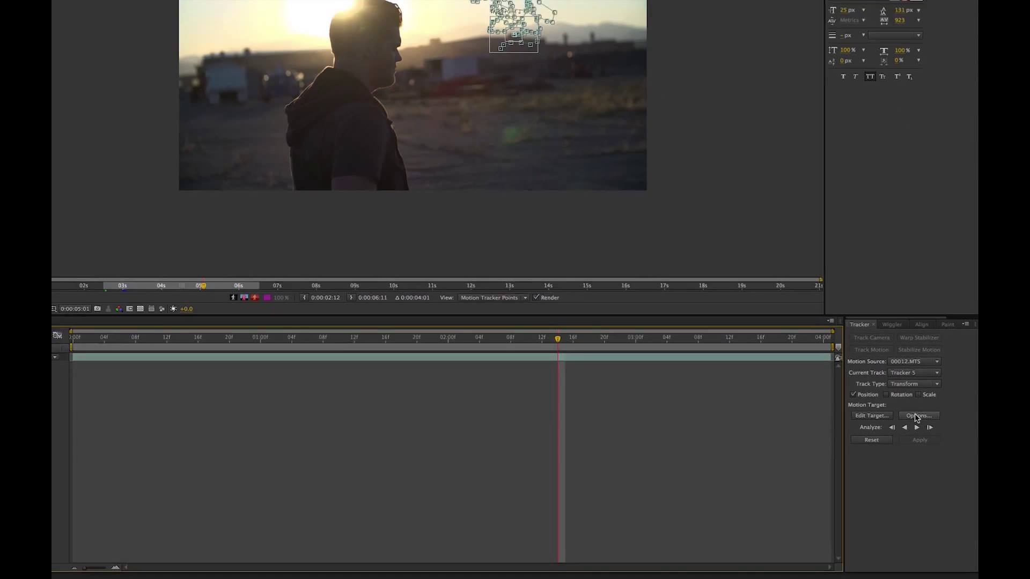
{"action": "left_click", "coordinate": [917, 415]}
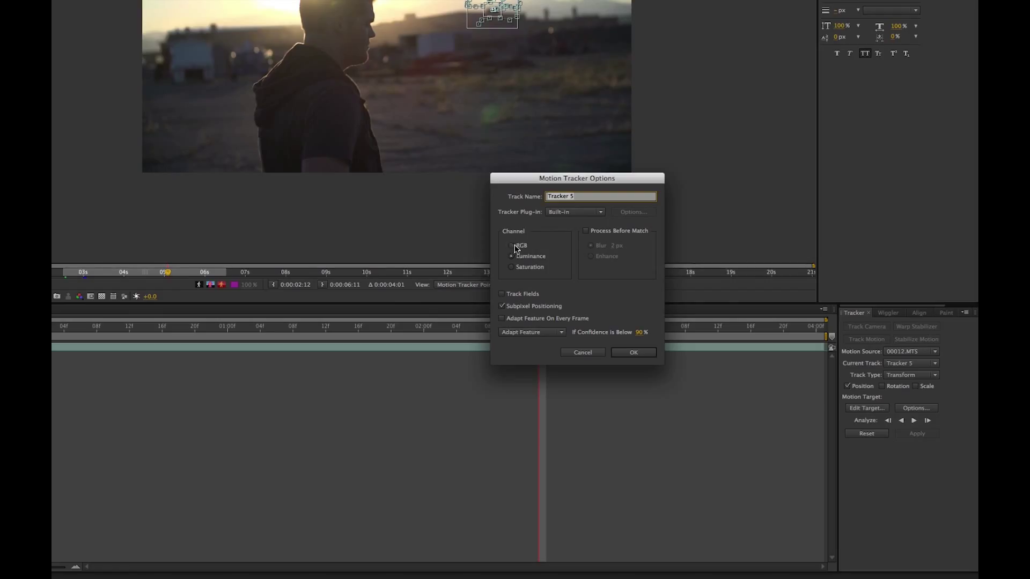
{"action": "left_click", "coordinate": [512, 256]}
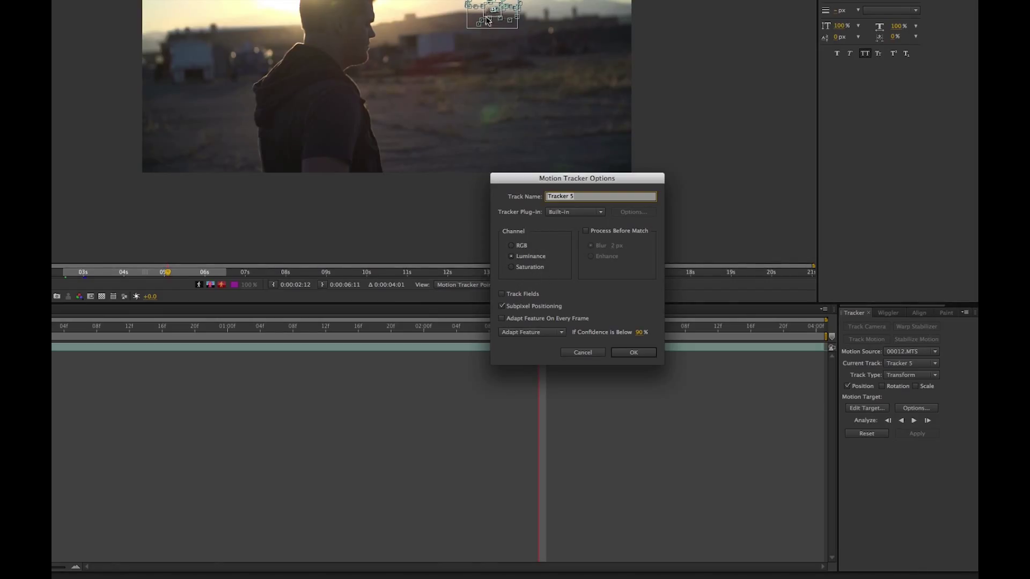
{"action": "mouse_move", "coordinate": [494, 55]}
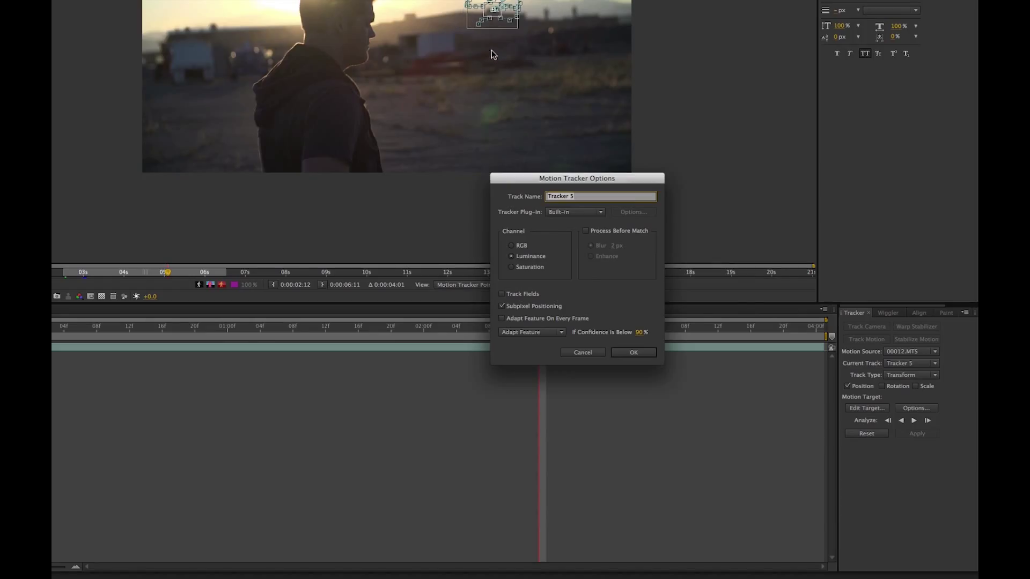
{"action": "mouse_move", "coordinate": [549, 351]}
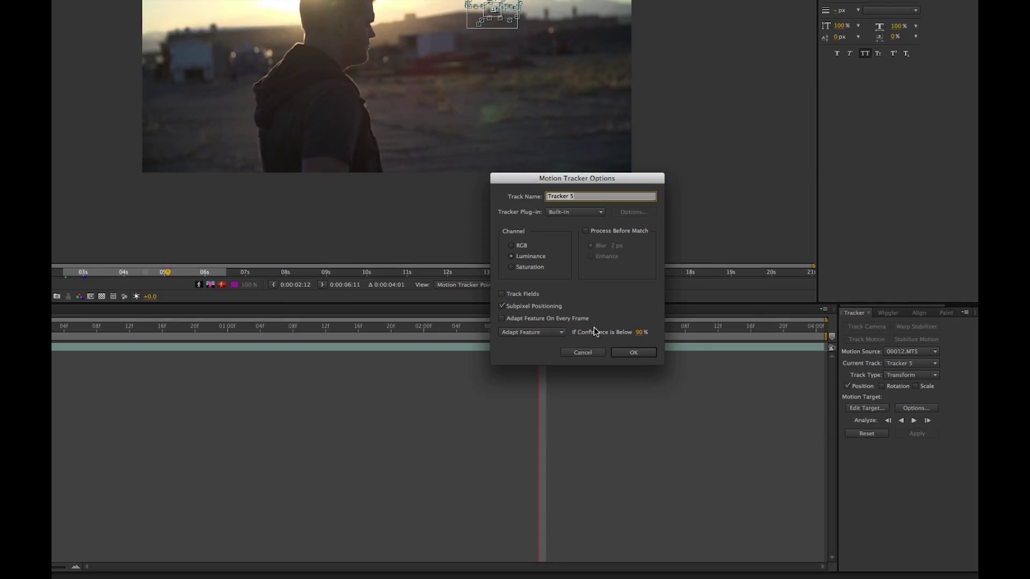
{"action": "mouse_move", "coordinate": [653, 340]}
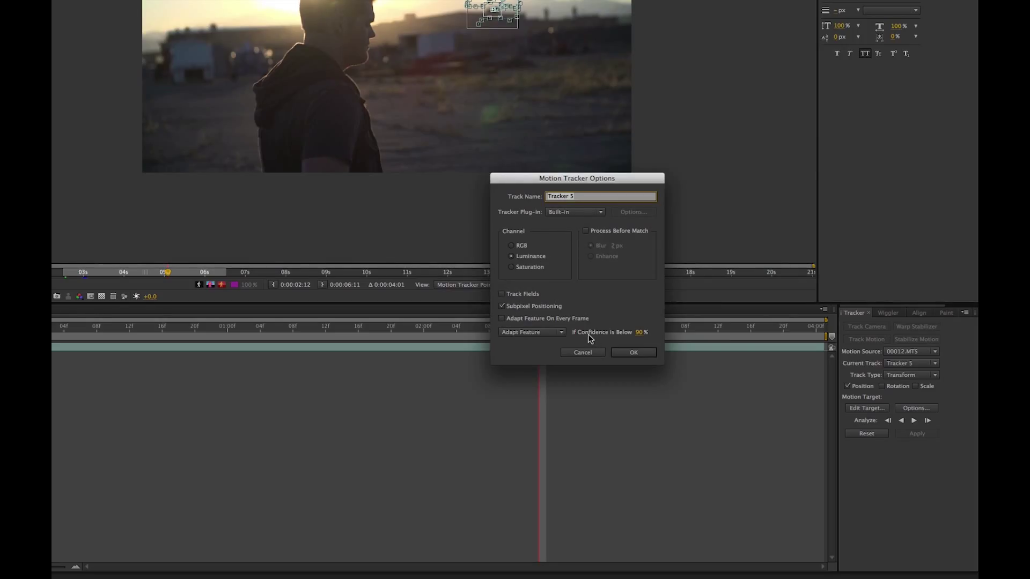
{"action": "mouse_move", "coordinate": [616, 340]}
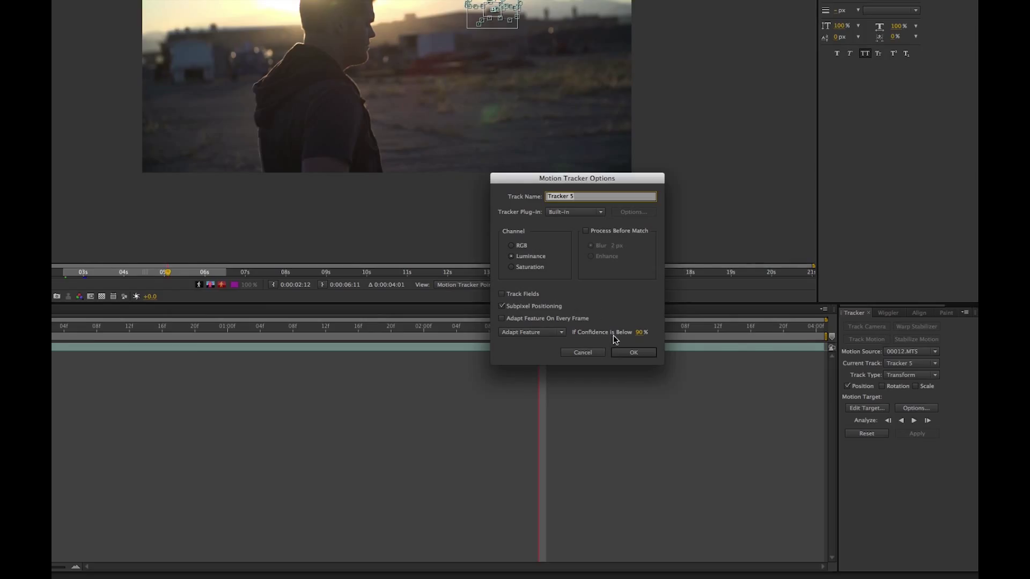
{"action": "left_click", "coordinate": [633, 352]}
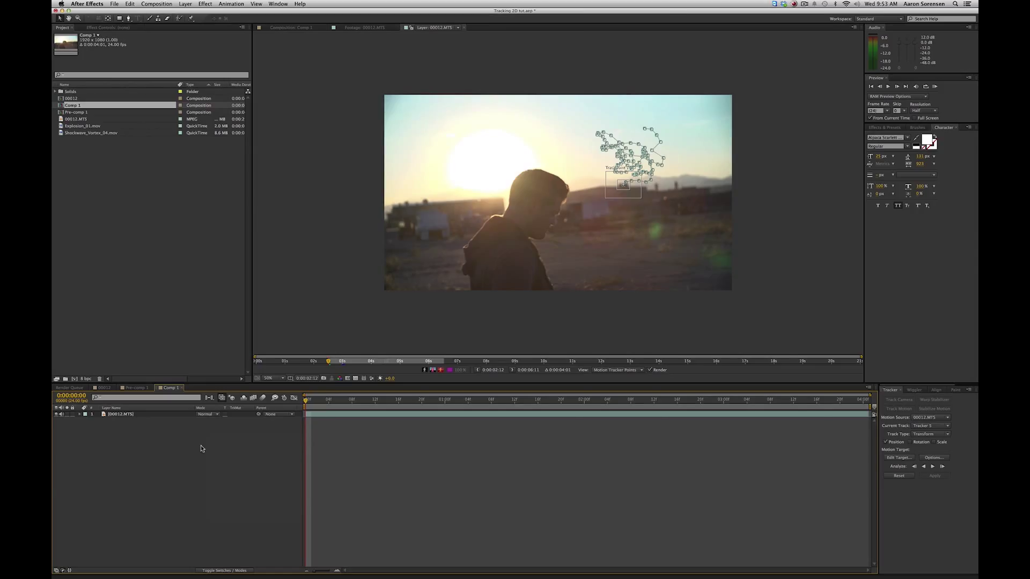
Add a new null object to the comp and rename it Tracker1.
{"action": "right_click", "coordinate": [202, 449]}
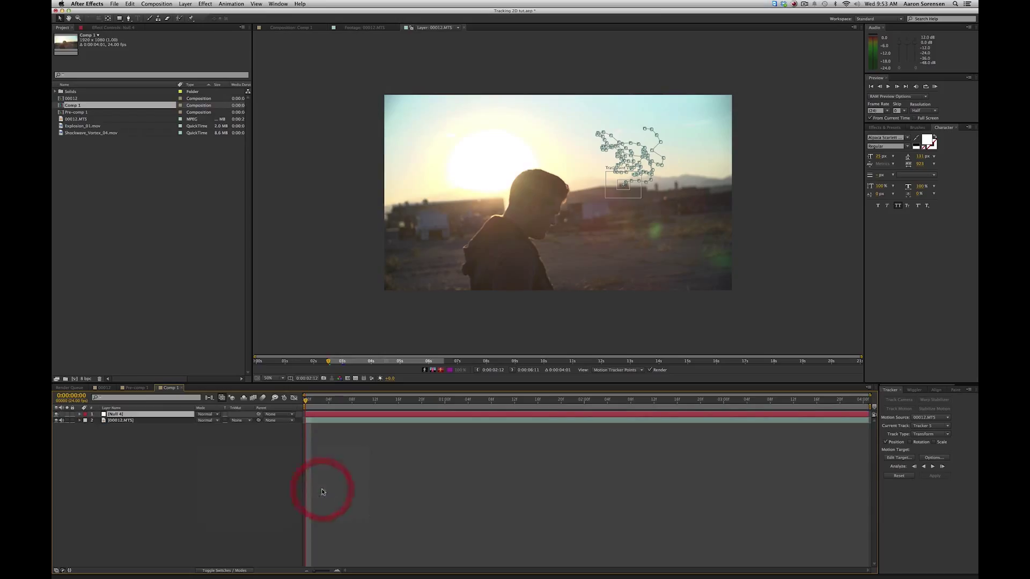
{"action": "double_click", "coordinate": [117, 414]}
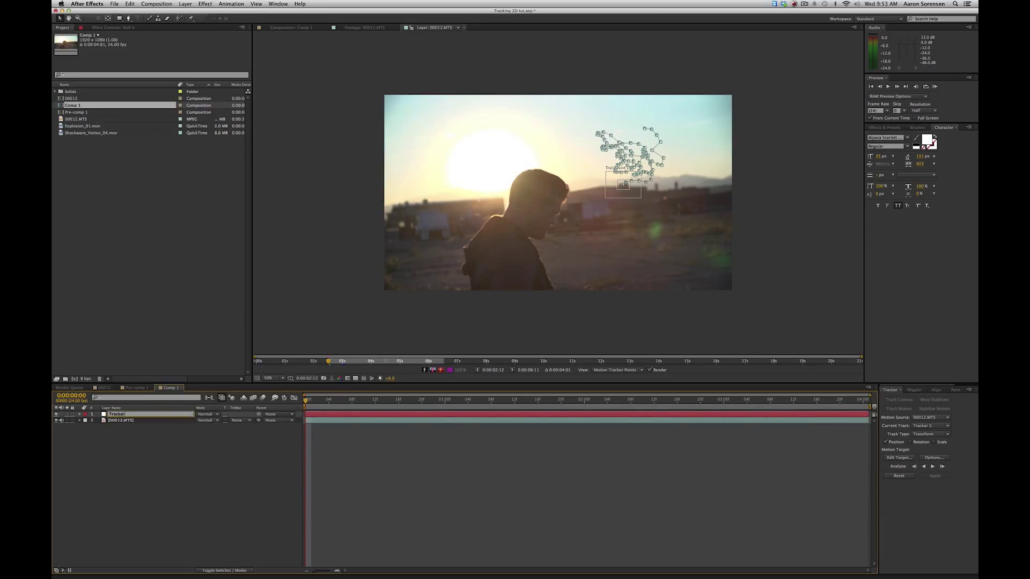
{"action": "double_click", "coordinate": [116, 415]}
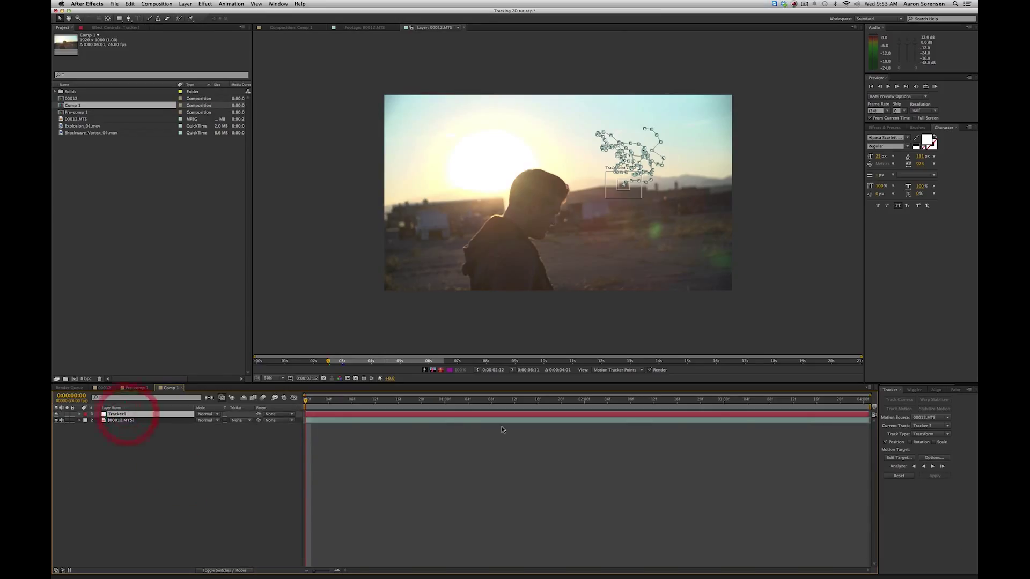
Set the Tracker1 null as the tracker's motion target layer.
{"action": "left_click", "coordinate": [898, 458]}
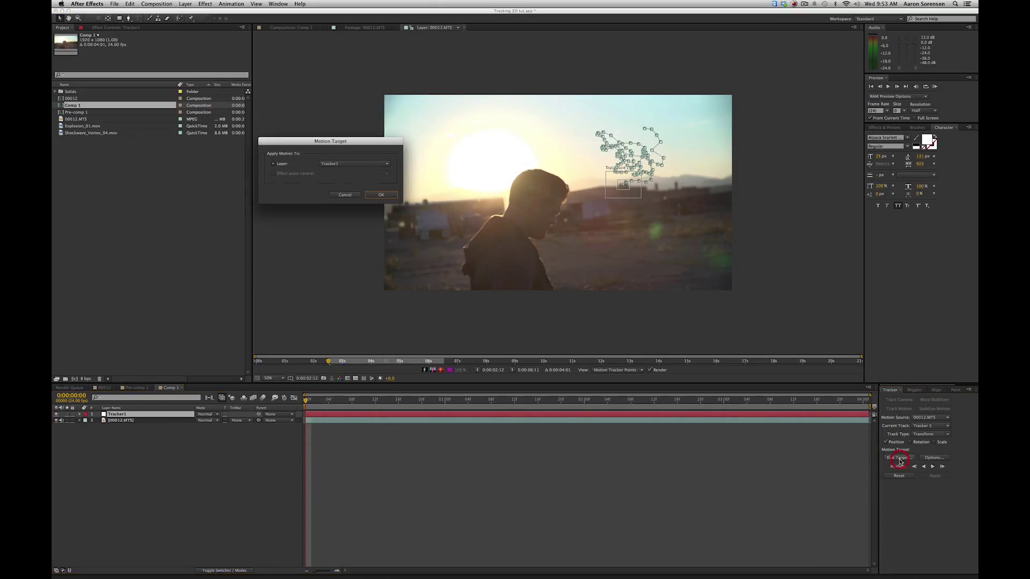
{"action": "left_click", "coordinate": [353, 163]}
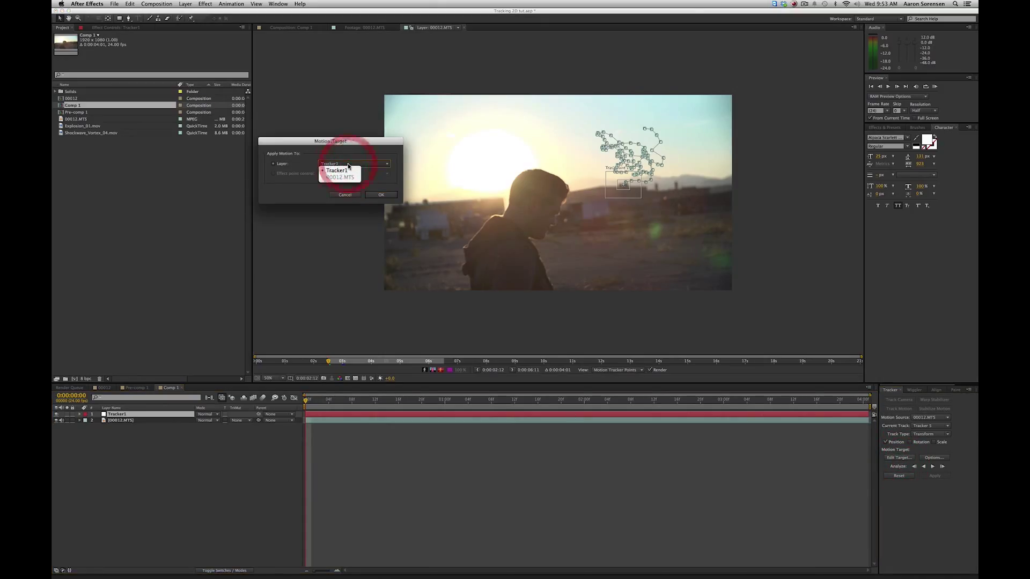
{"action": "left_click", "coordinate": [336, 171]}
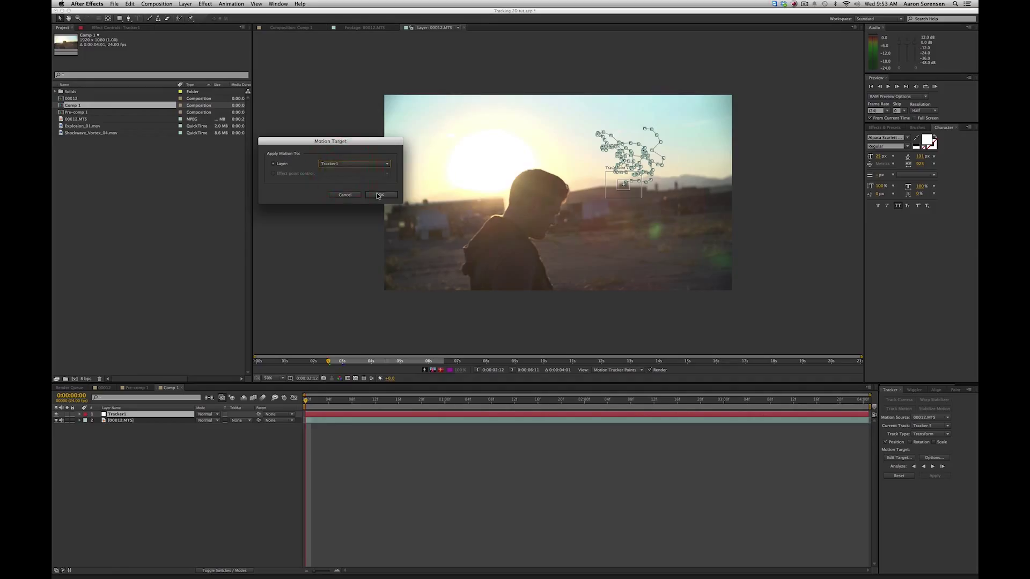
Apply the tracking data to Tracker1 with Apply Dimensions set to X and Y.
{"action": "left_click", "coordinate": [379, 194]}
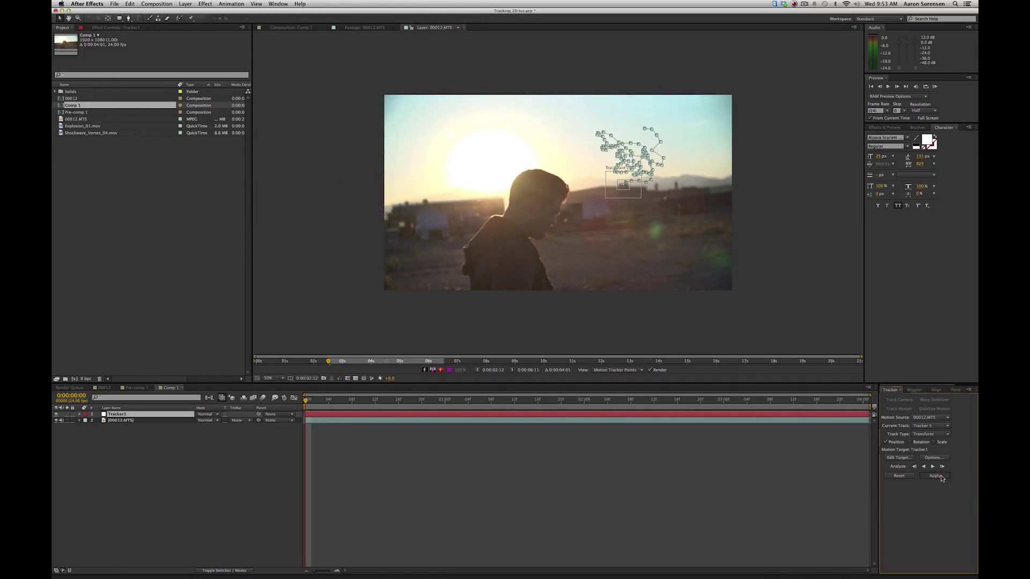
{"action": "left_click", "coordinate": [935, 476]}
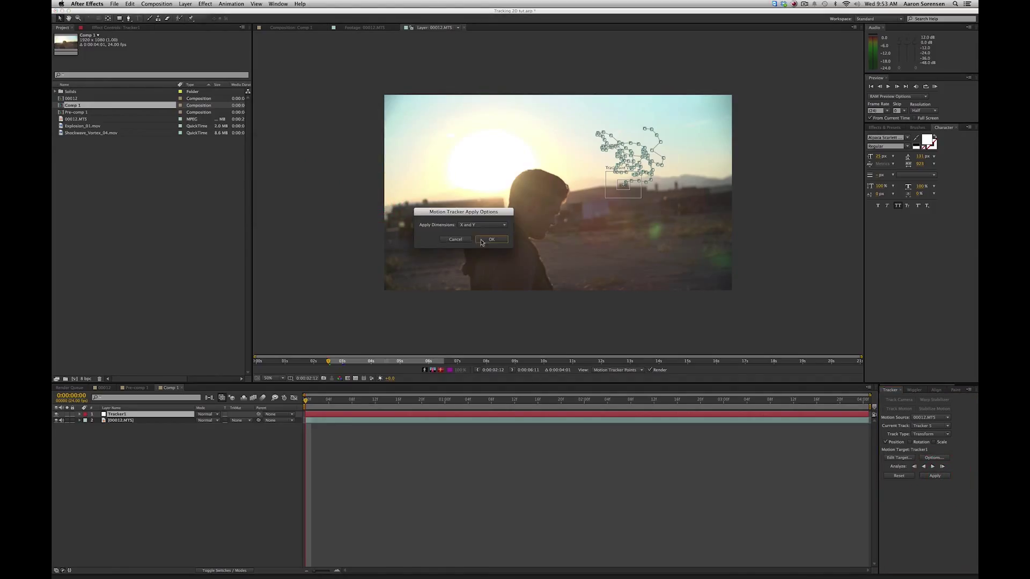
{"action": "left_click", "coordinate": [491, 239]}
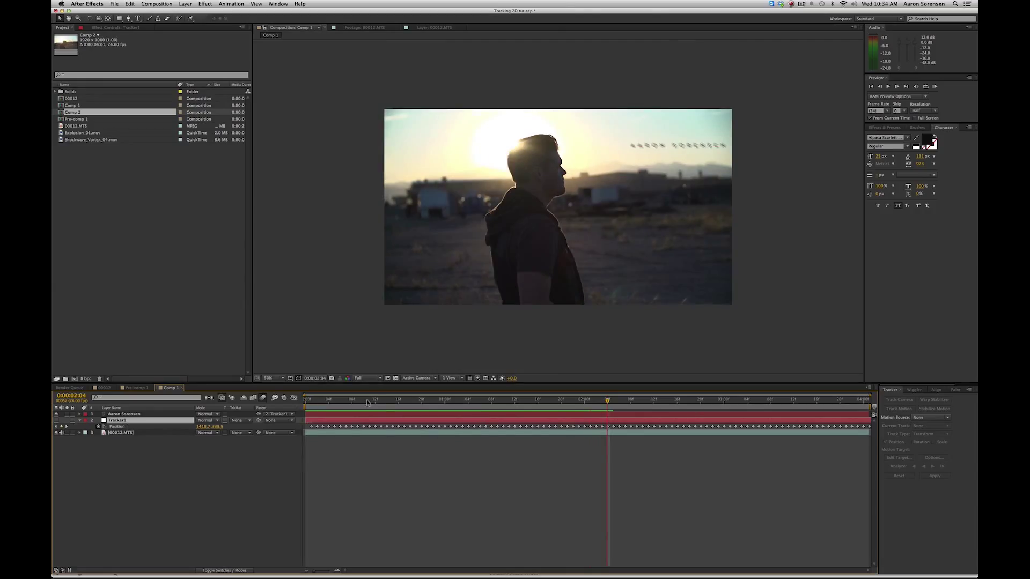
Scrub the time ruler to check the title text follows the tracked Tracker1 layer.
{"action": "left_click", "coordinate": [316, 399]}
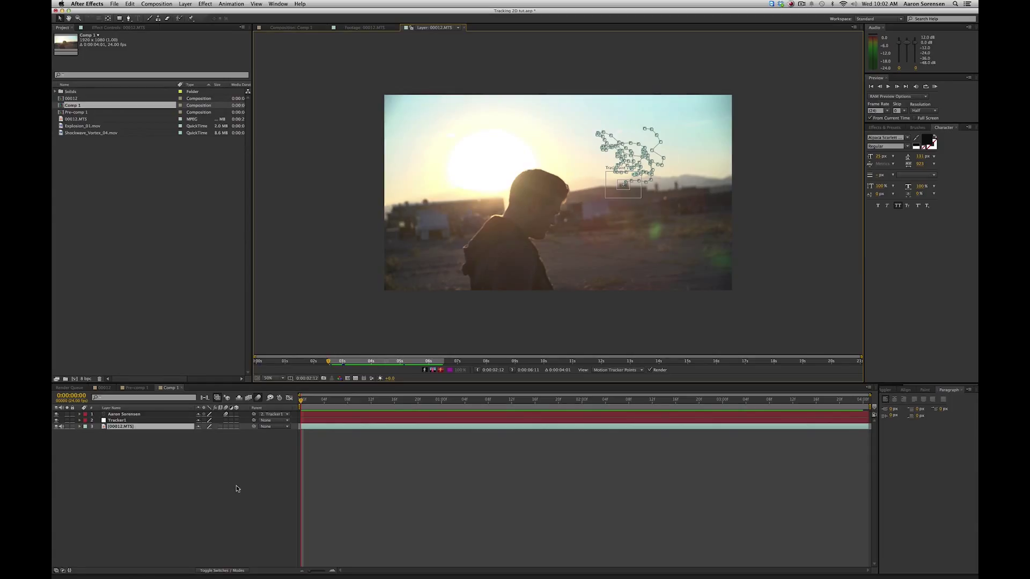
{"action": "mouse_move", "coordinate": [650, 245]}
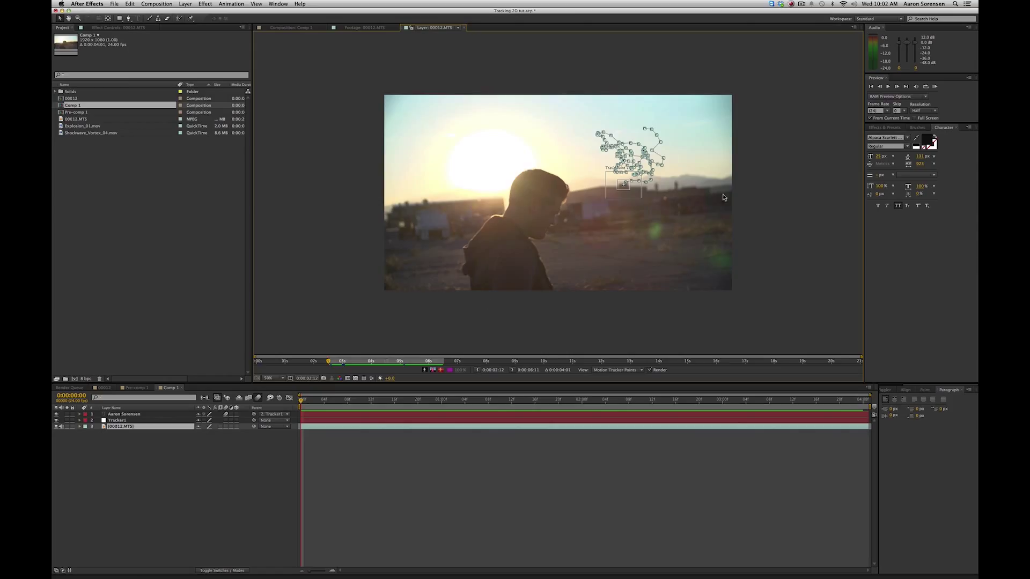
{"action": "mouse_move", "coordinate": [655, 195]}
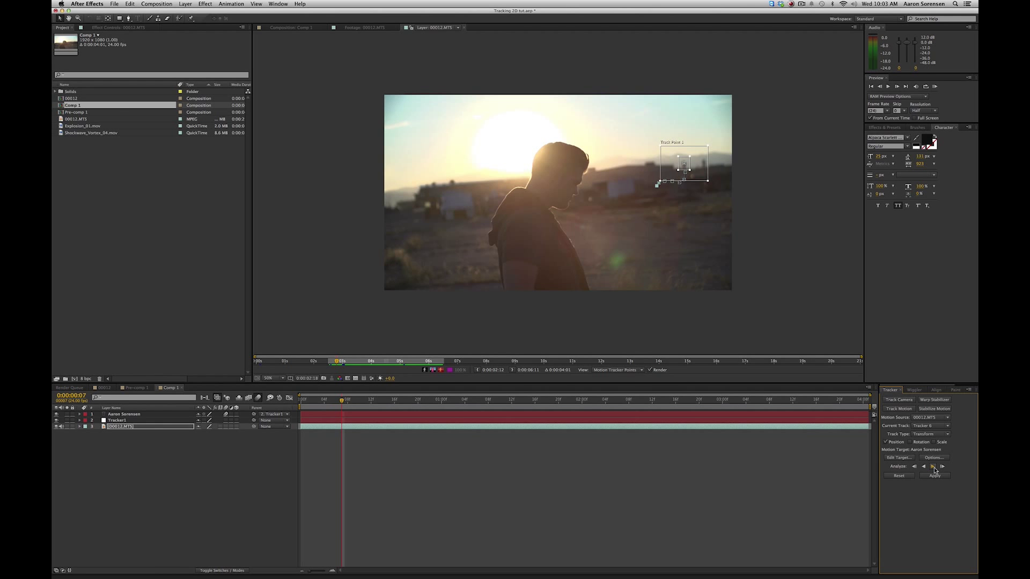
Analyze the new skyline track point forward through the opening frames, then stop the analysis.
{"action": "left_click", "coordinate": [933, 466]}
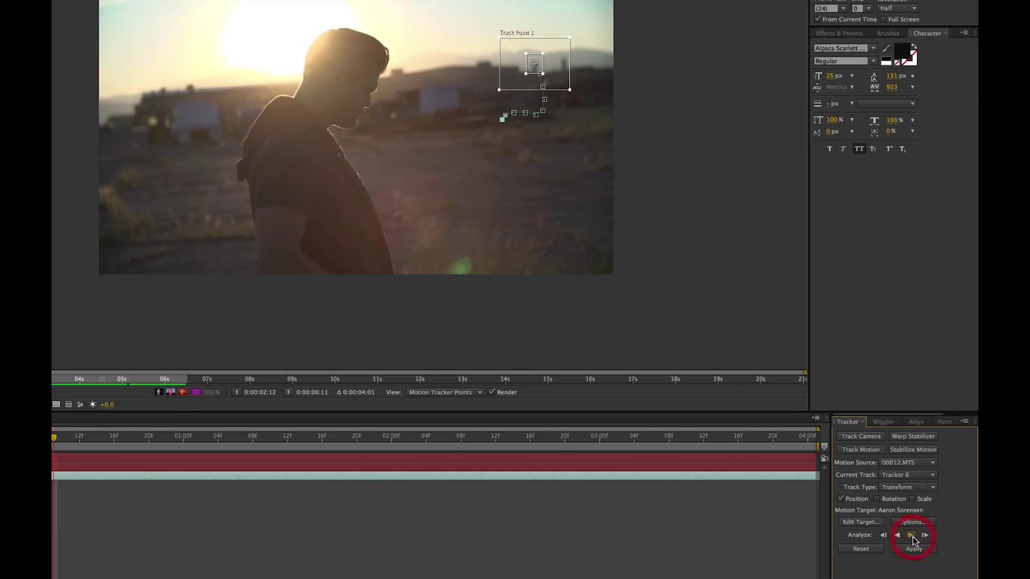
{"action": "left_click", "coordinate": [912, 534]}
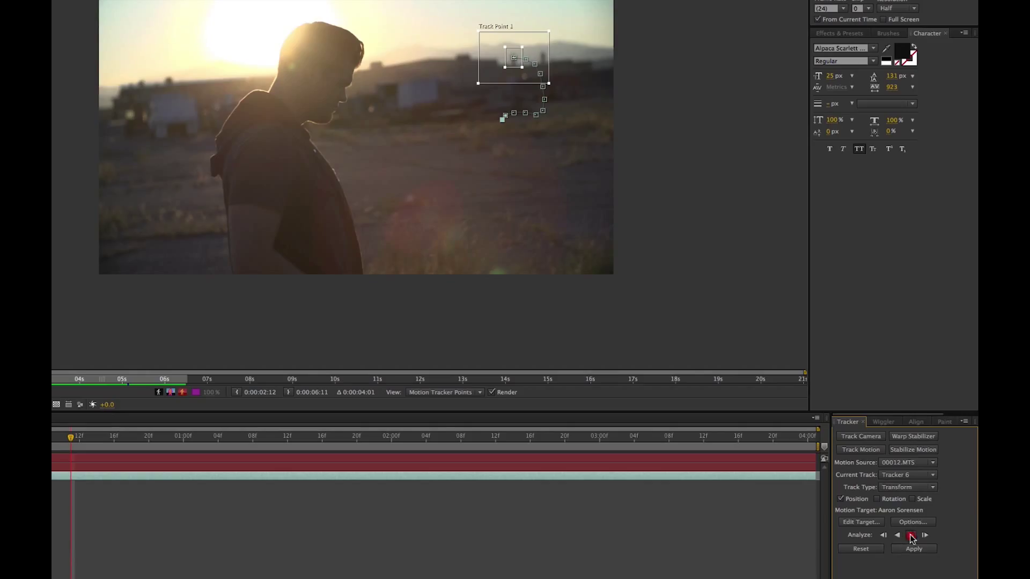
{"action": "left_click", "coordinate": [912, 534]}
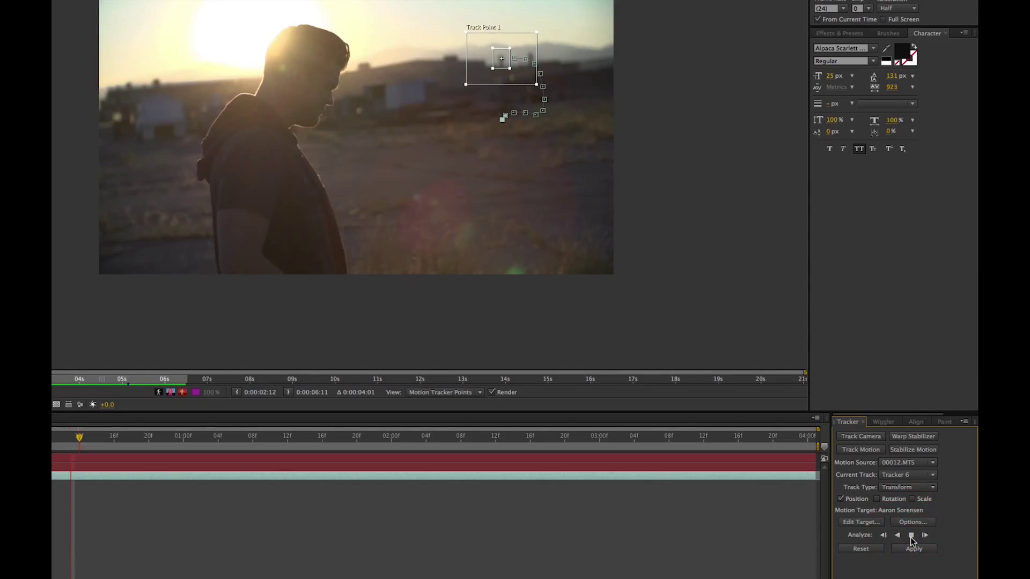
{"action": "left_click", "coordinate": [912, 535]}
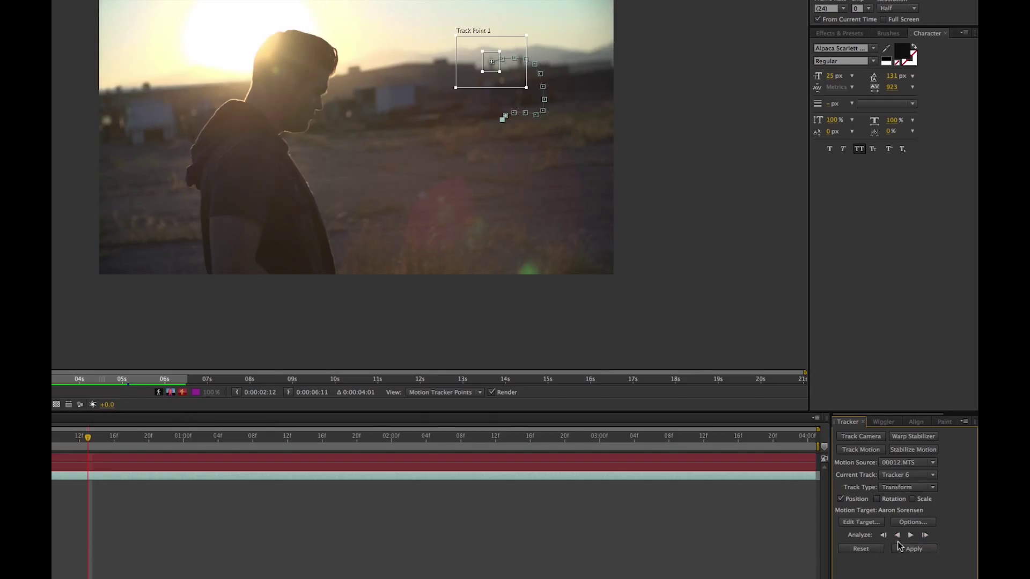
{"action": "mouse_move", "coordinate": [897, 536]}
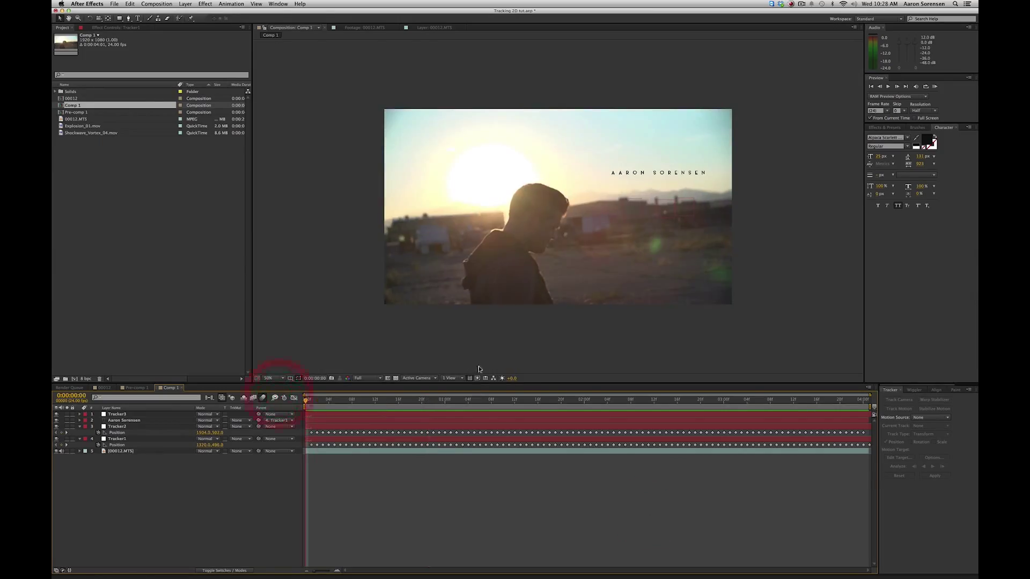
Select Tracker1 in Comp 1 to reveal its motion path over the sky and return to the first frame.
{"action": "left_click", "coordinate": [118, 439]}
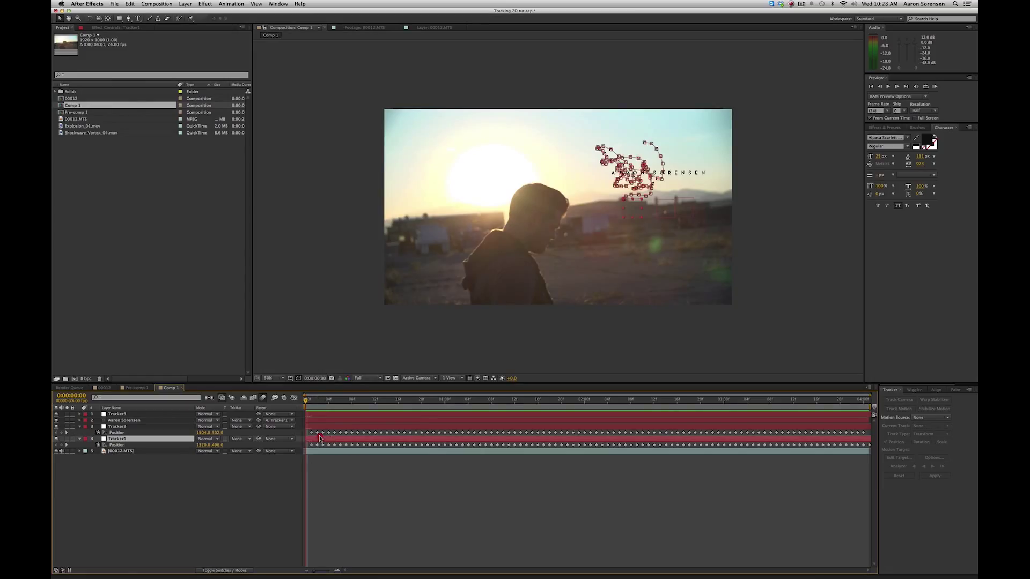
{"action": "left_click", "coordinate": [309, 401]}
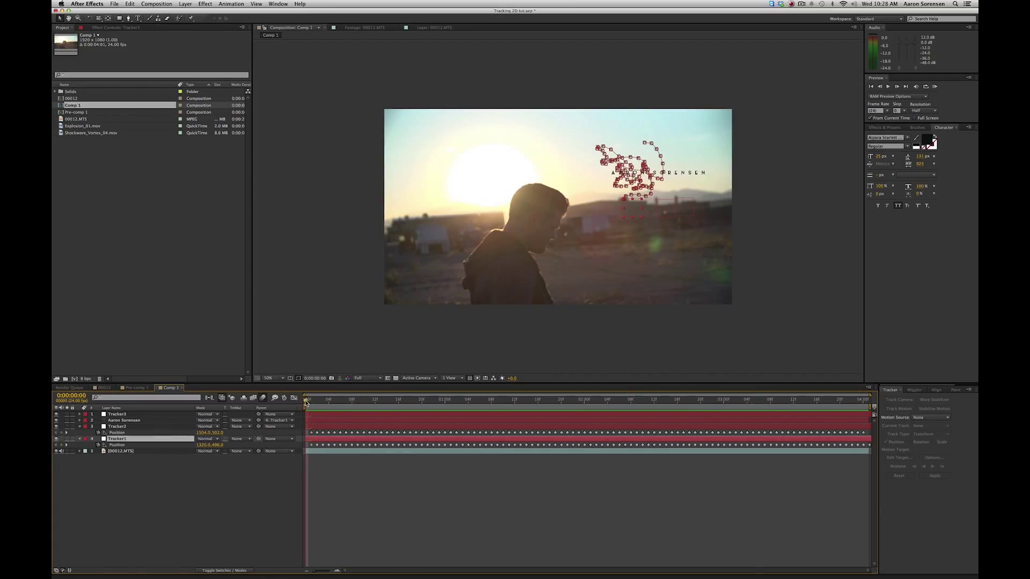
{"action": "left_click", "coordinate": [309, 402]}
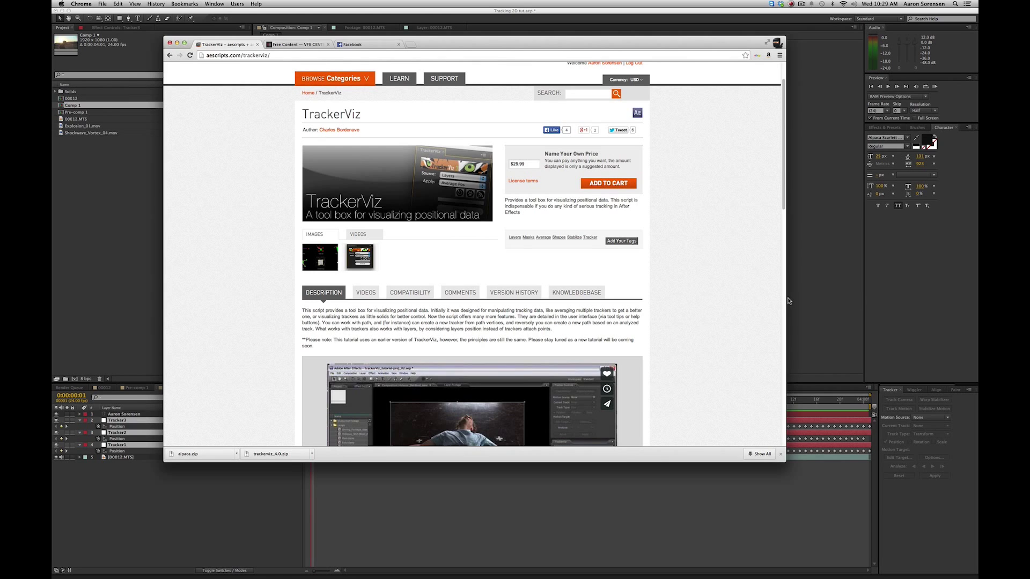
{"action": "mouse_move", "coordinate": [777, 312]}
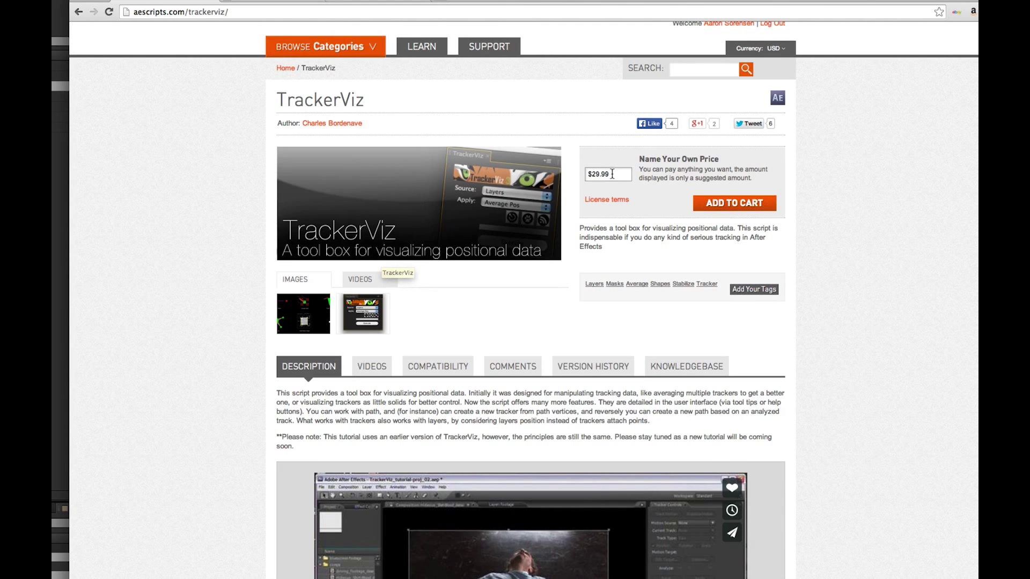
Replace the TrackerViz name-your-own-price amount of $29.99 with 0.
{"action": "type", "text": "0"}
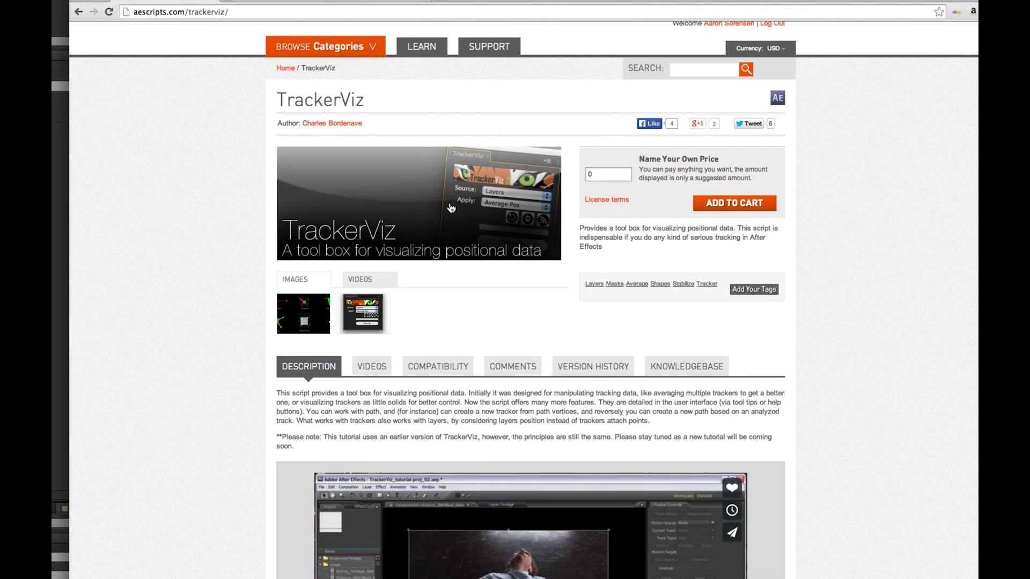
{"action": "mouse_move", "coordinate": [451, 208]}
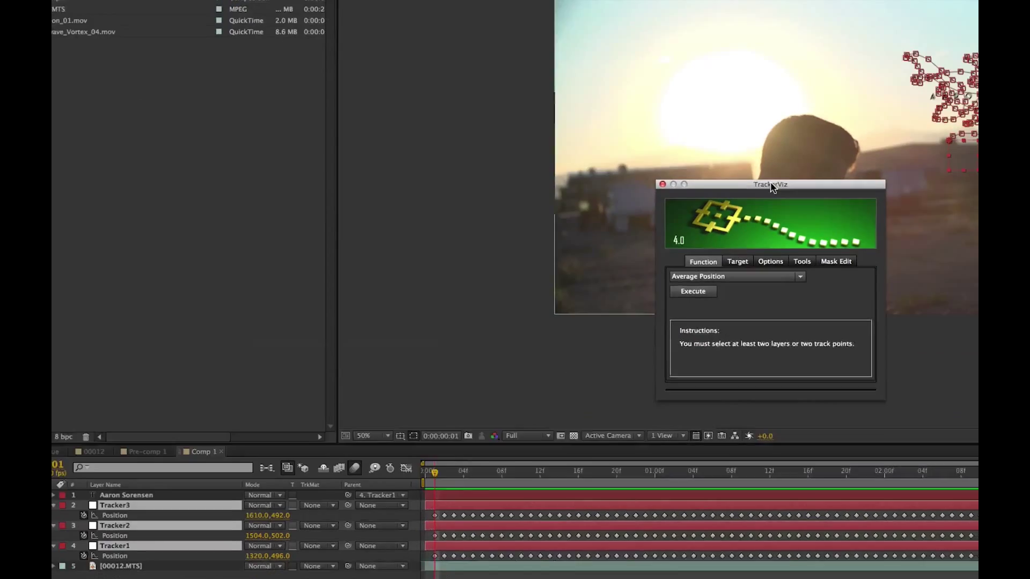
Bring the TrackerViz panel forward and choose Average Position as its function.
{"action": "left_click", "coordinate": [733, 276]}
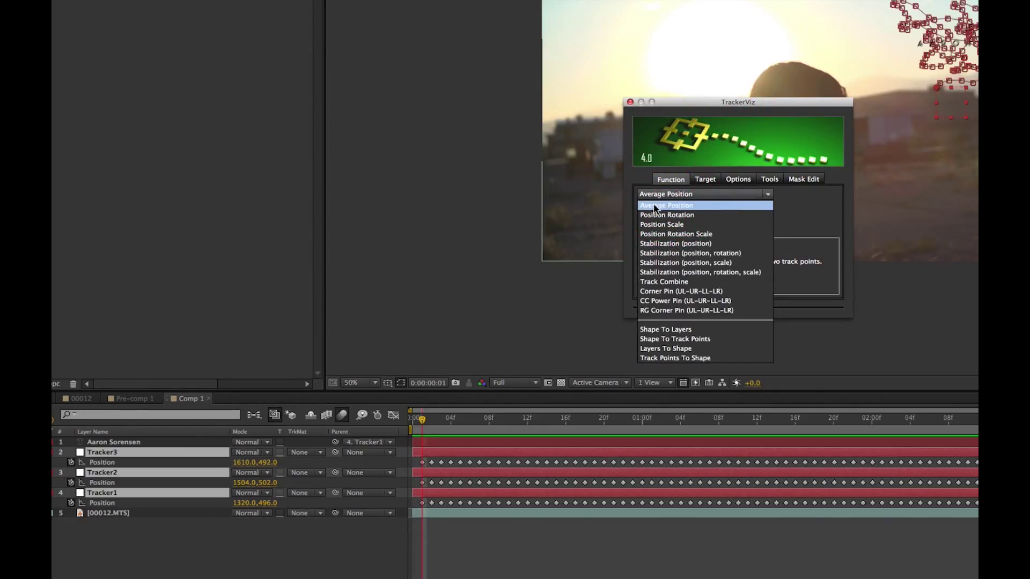
{"action": "left_click", "coordinate": [665, 205]}
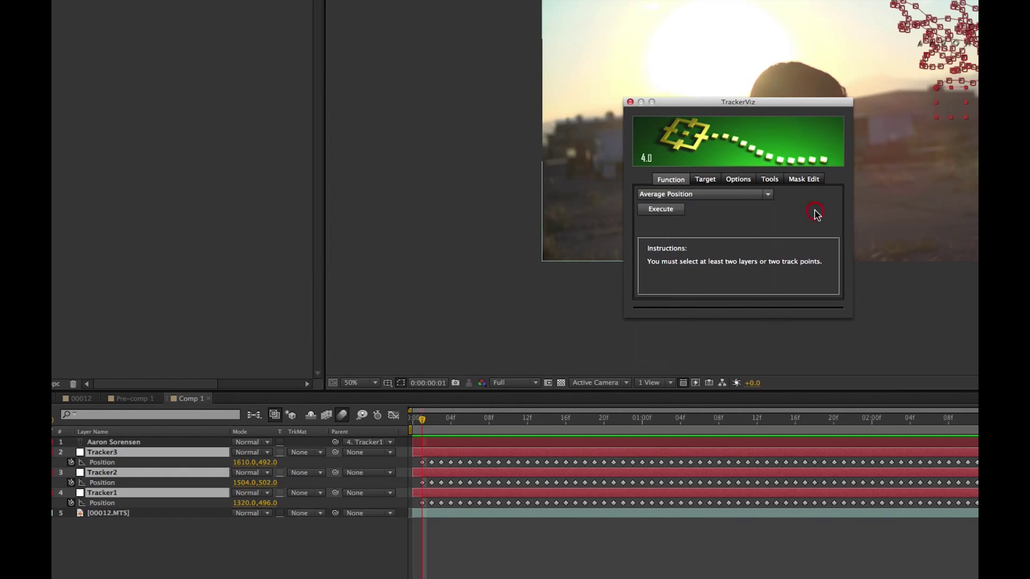
{"action": "left_click", "coordinate": [660, 209]}
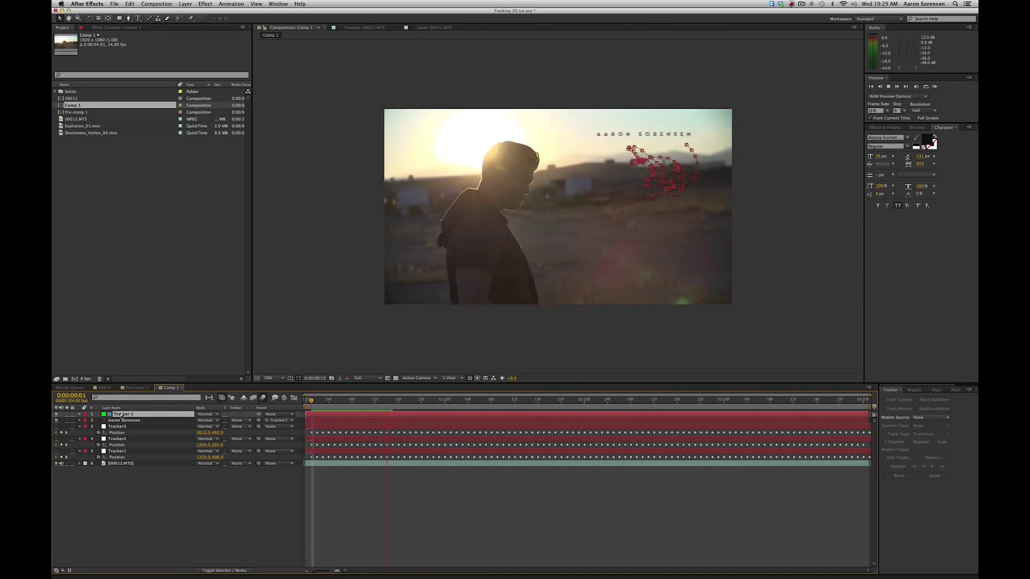
Execute Average Position to merge the three trackers, leaving Comp 1 with the rendered PNG sequence.
{"action": "left_click", "coordinate": [473, 400]}
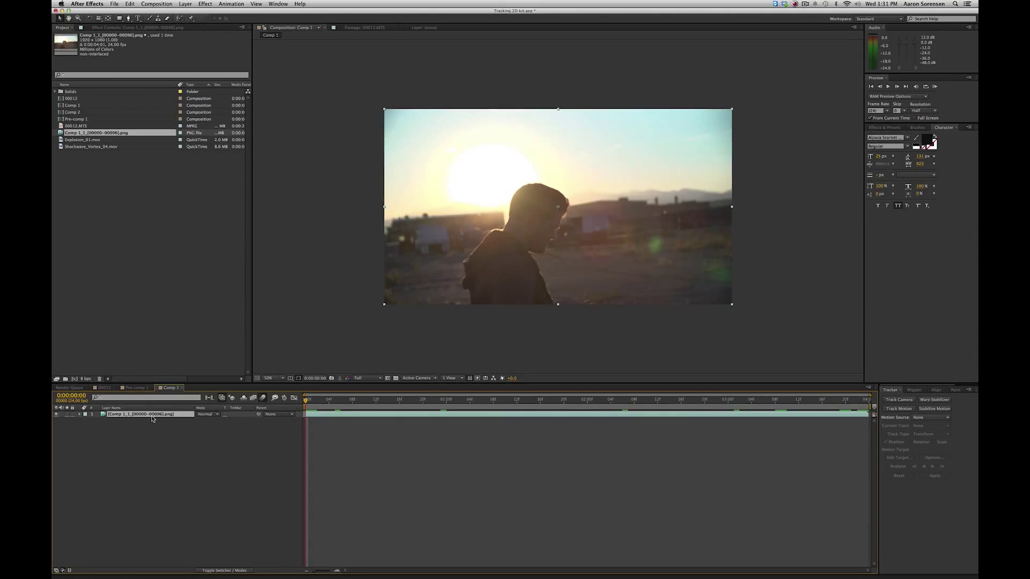
Send the rendered Comp 1 PNG sequence to mocha AE via Track in mocha AE and confirm the new project.
{"action": "left_click", "coordinate": [232, 4]}
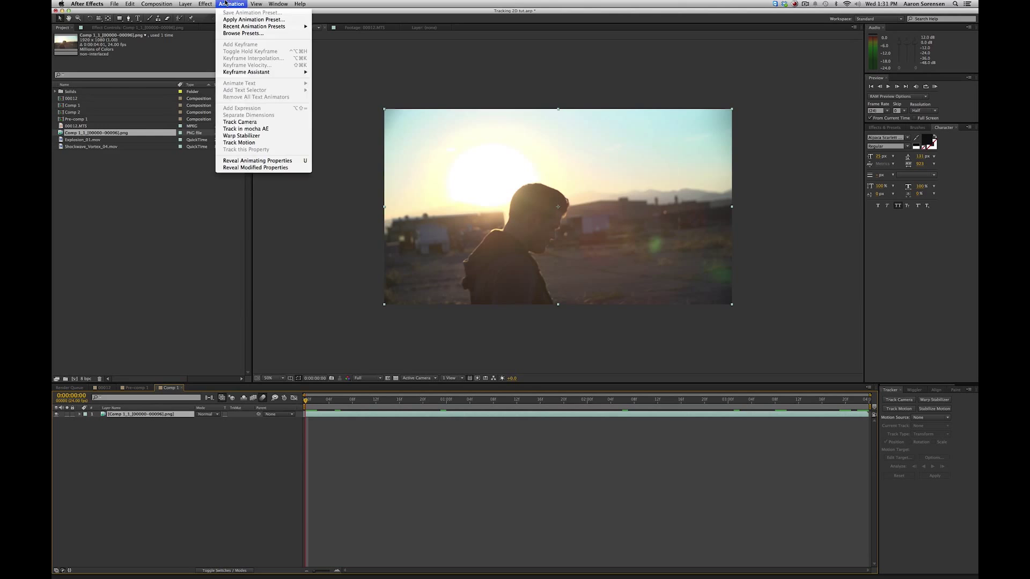
{"action": "left_click", "coordinate": [278, 137]}
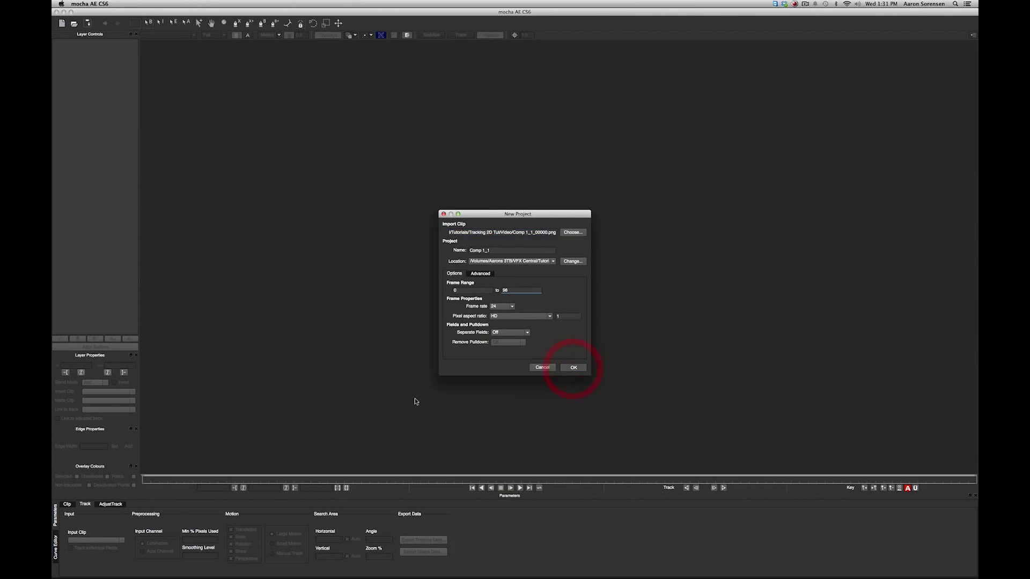
{"action": "left_click", "coordinate": [572, 367]}
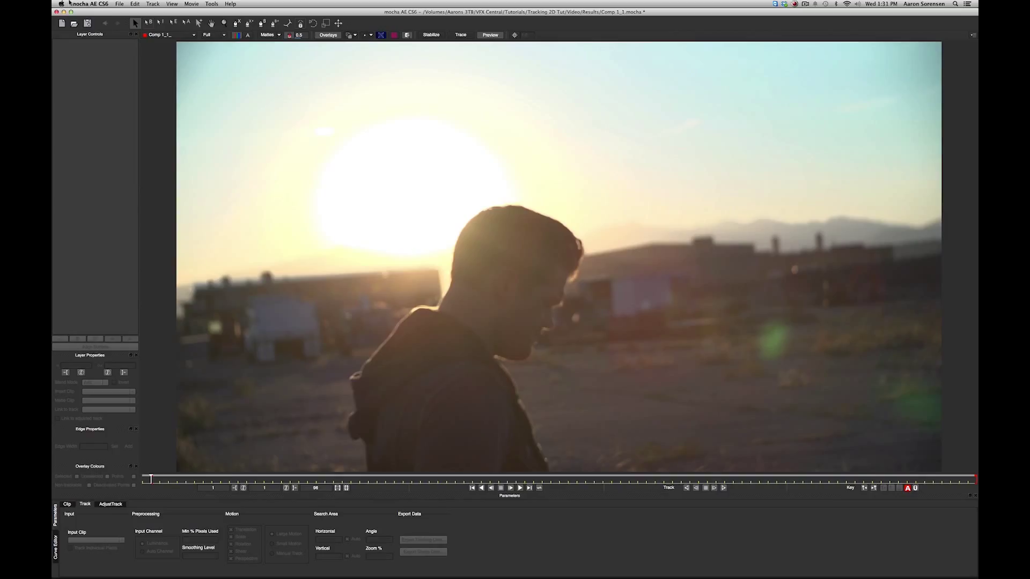
{"action": "mouse_move", "coordinate": [160, 107]}
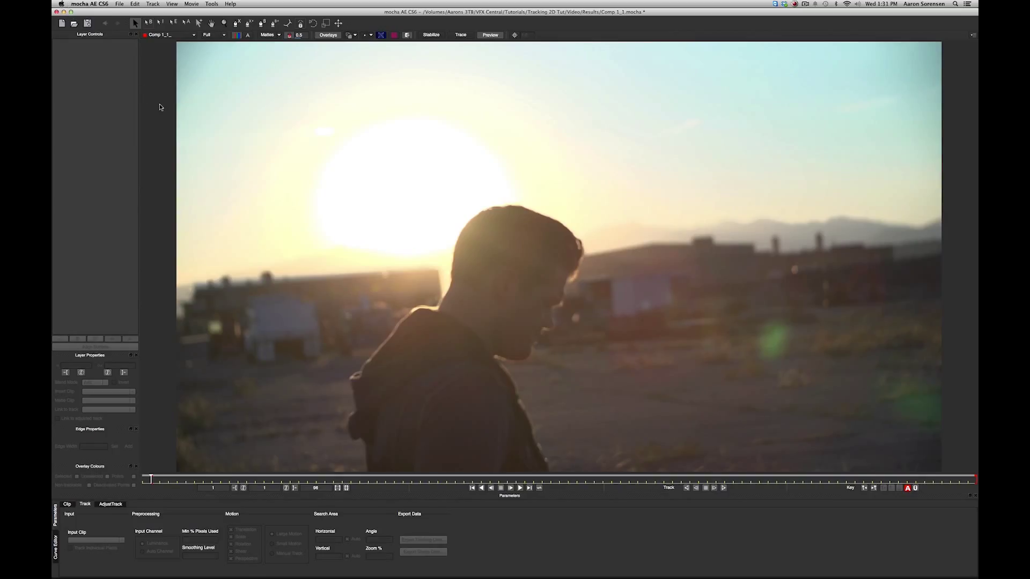
{"action": "mouse_move", "coordinate": [197, 115]}
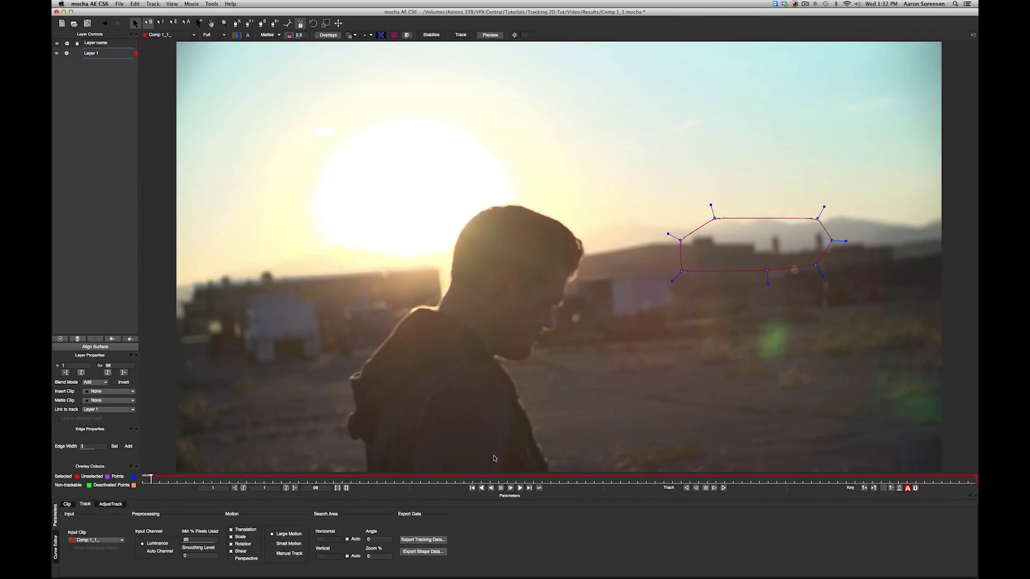
{"action": "mouse_move", "coordinate": [723, 493]}
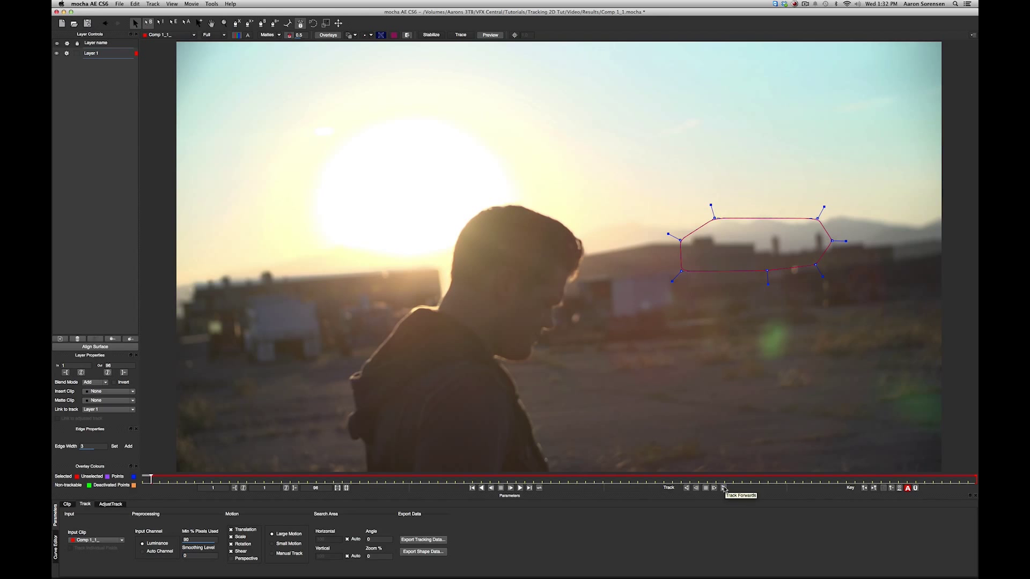
Track the X-spline shape drawn around the distant rooftops forward through the clip.
{"action": "left_click", "coordinate": [715, 488]}
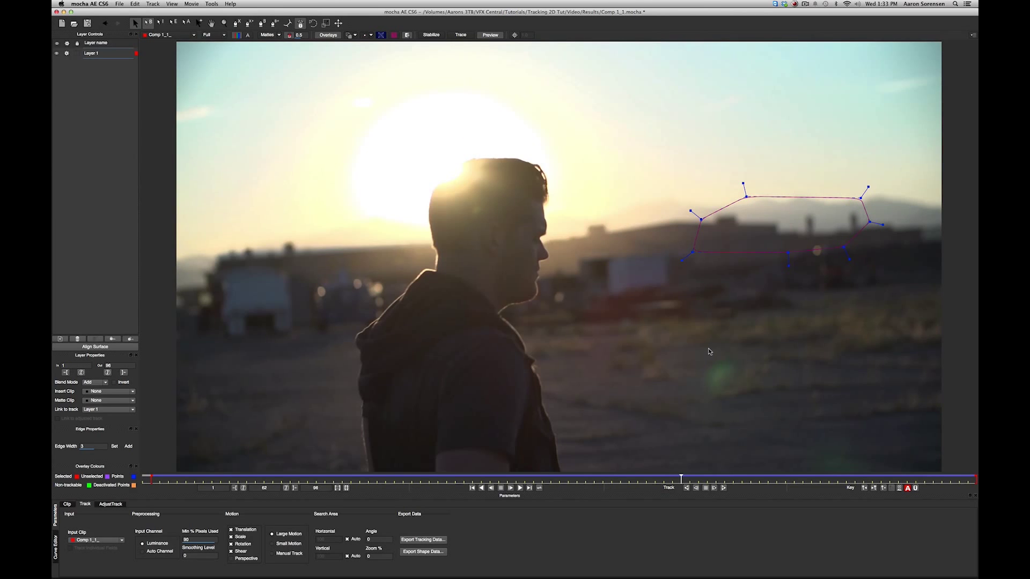
{"action": "mouse_move", "coordinate": [721, 221]}
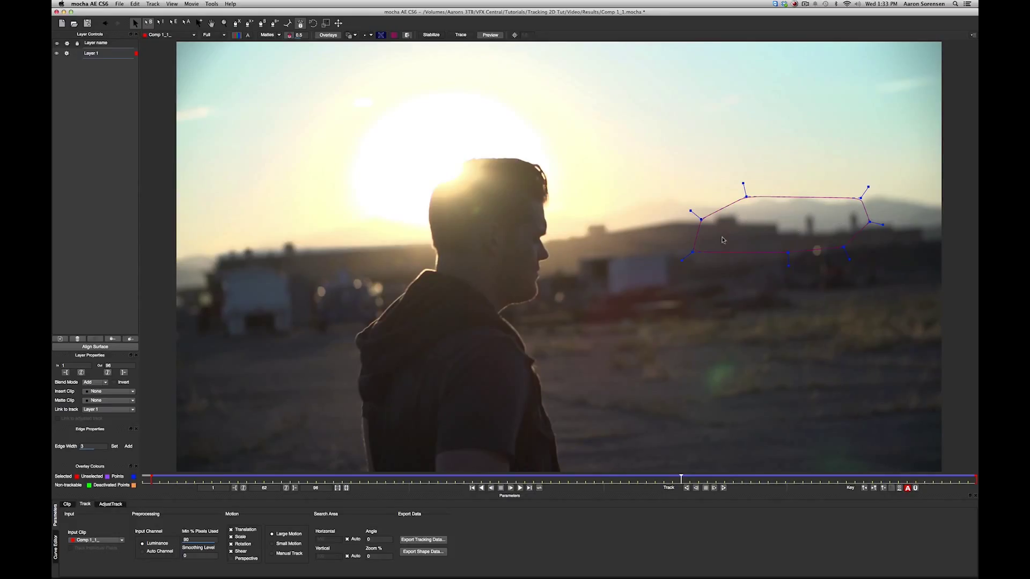
{"action": "mouse_move", "coordinate": [777, 209]}
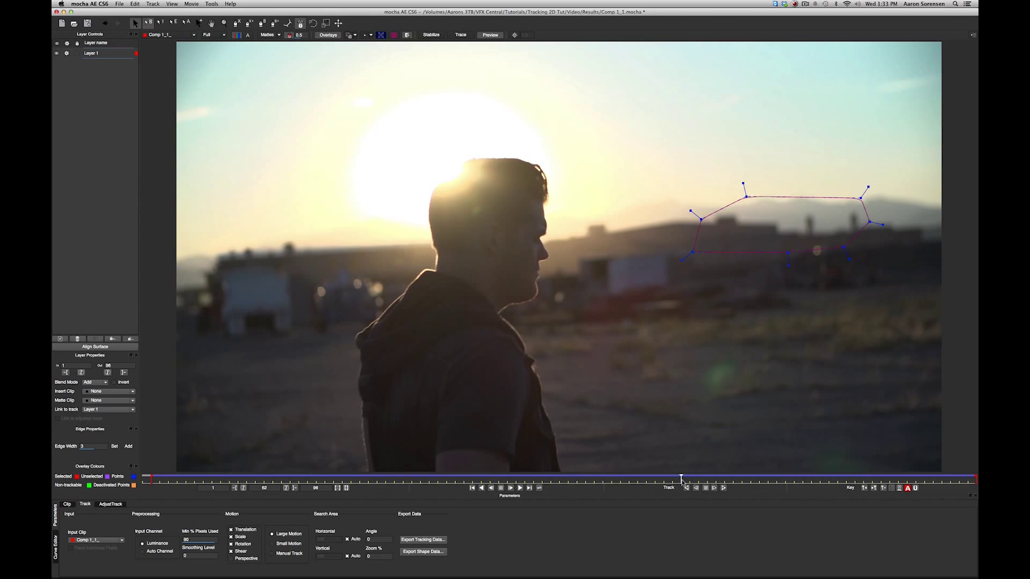
Scrub the mocha timeline back to confirm the tracked spline stays on the skyline.
{"action": "left_click", "coordinate": [511, 487]}
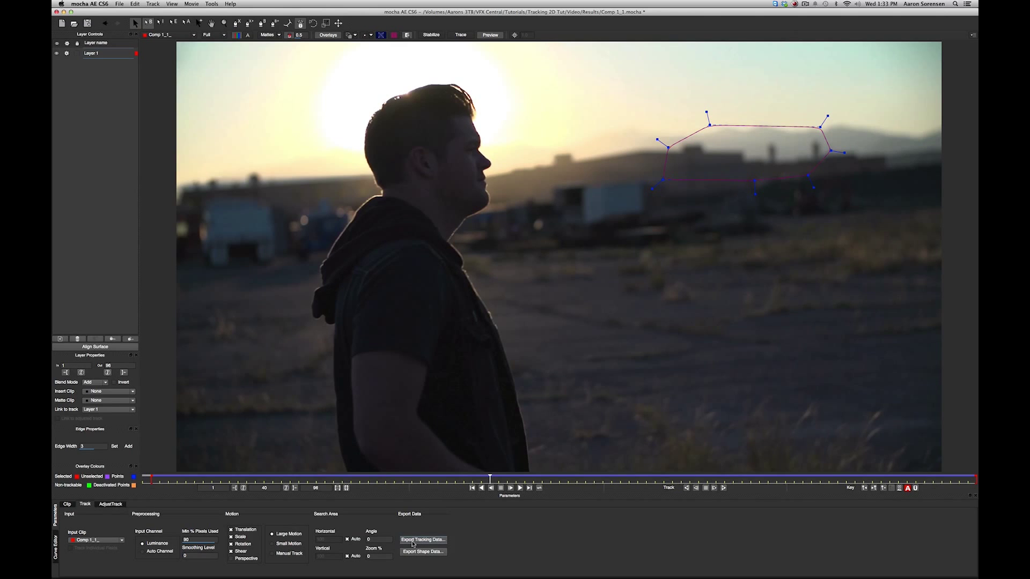
Export the layer's tracking data as After Effects Transform Data and copy it to the clipboard.
{"action": "left_click", "coordinate": [422, 539]}
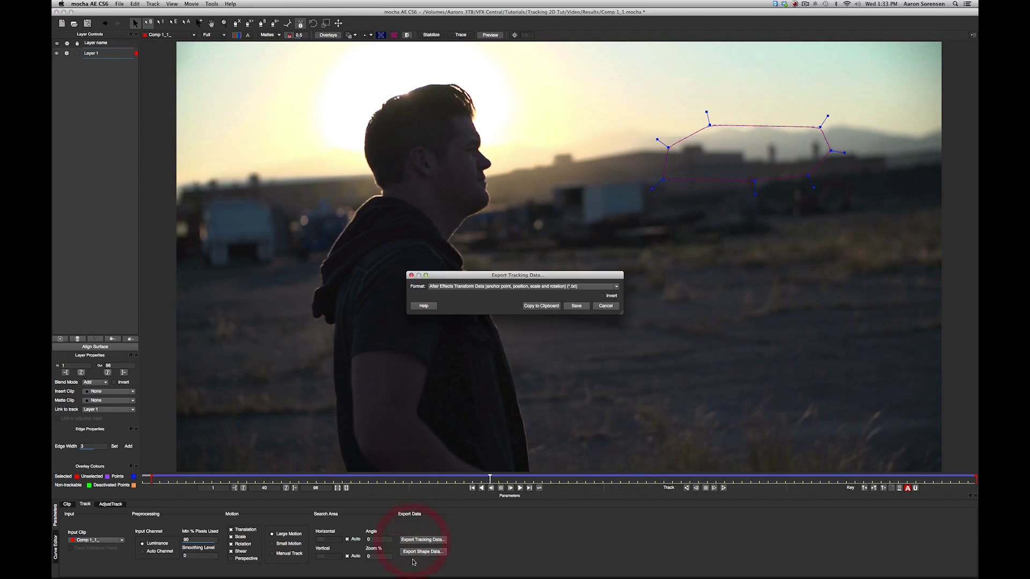
{"action": "left_click", "coordinate": [604, 306]}
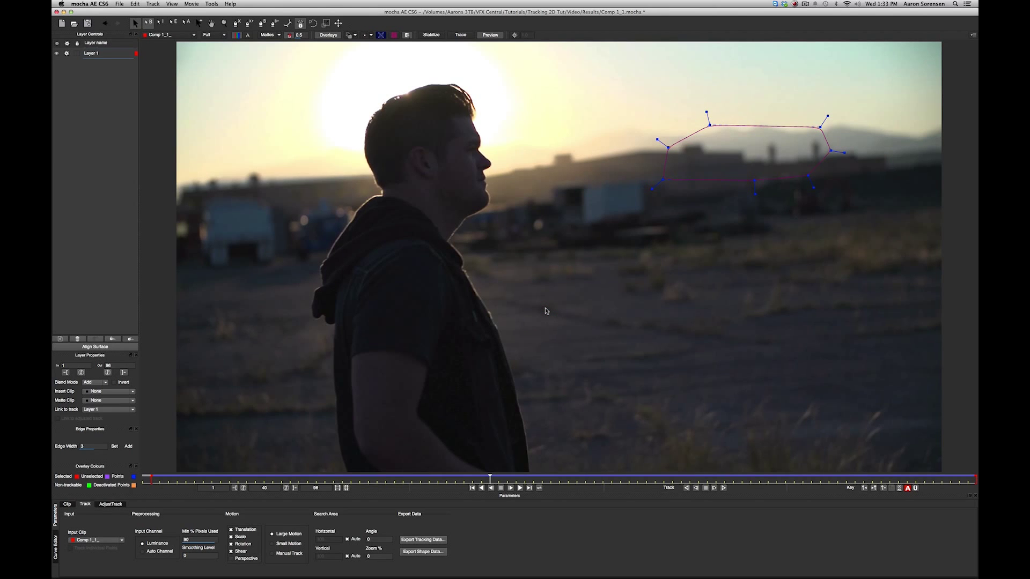
{"action": "mouse_move", "coordinate": [678, 115]}
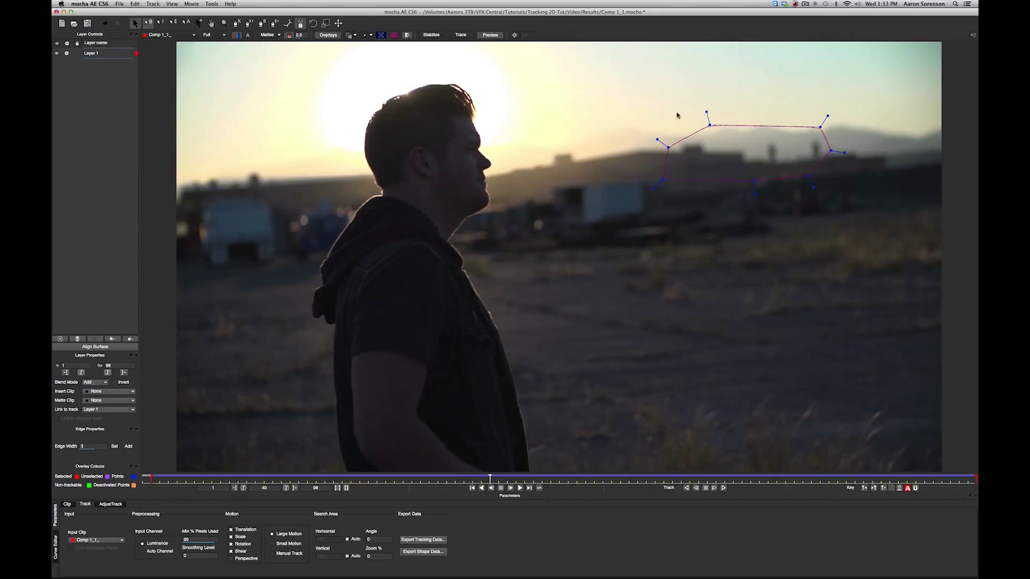
{"action": "mouse_move", "coordinate": [397, 393]}
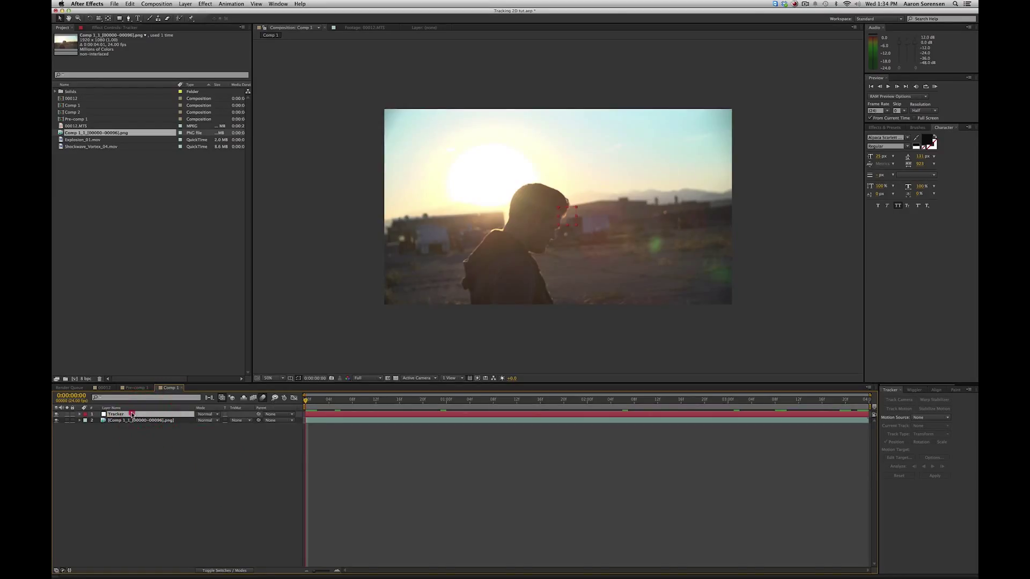
Paste the mocha keyframes onto the Tracker layer at frame 0, preview the motion, and return to the start.
{"action": "key", "text": "cmd+v"}
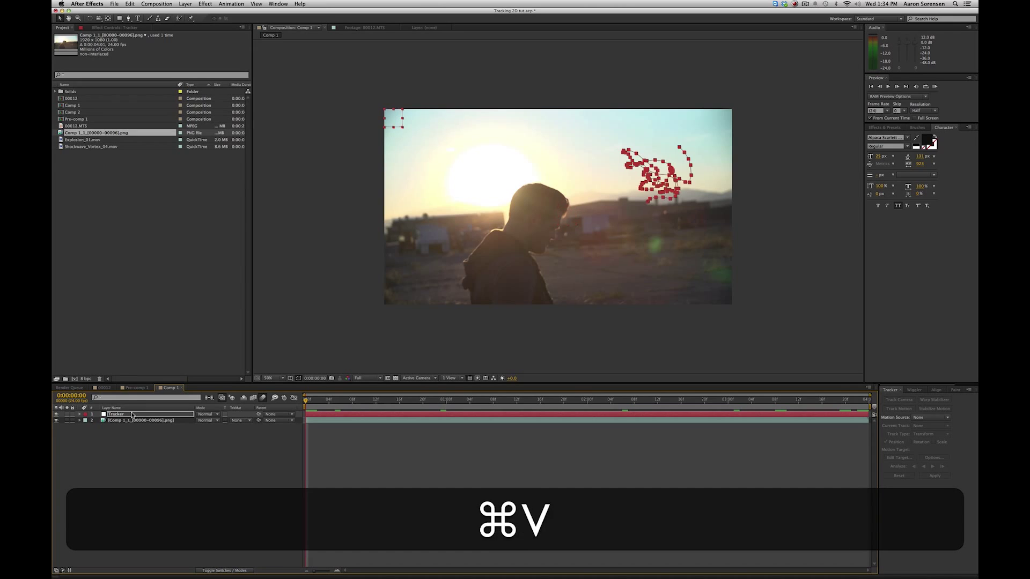
{"action": "key", "text": "cmd+v"}
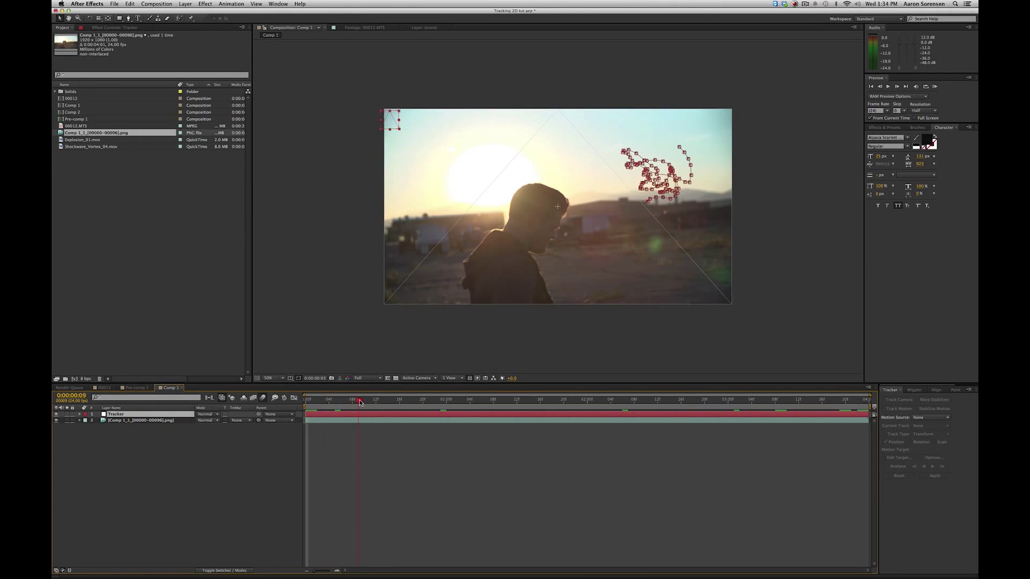
{"action": "left_click", "coordinate": [369, 399]}
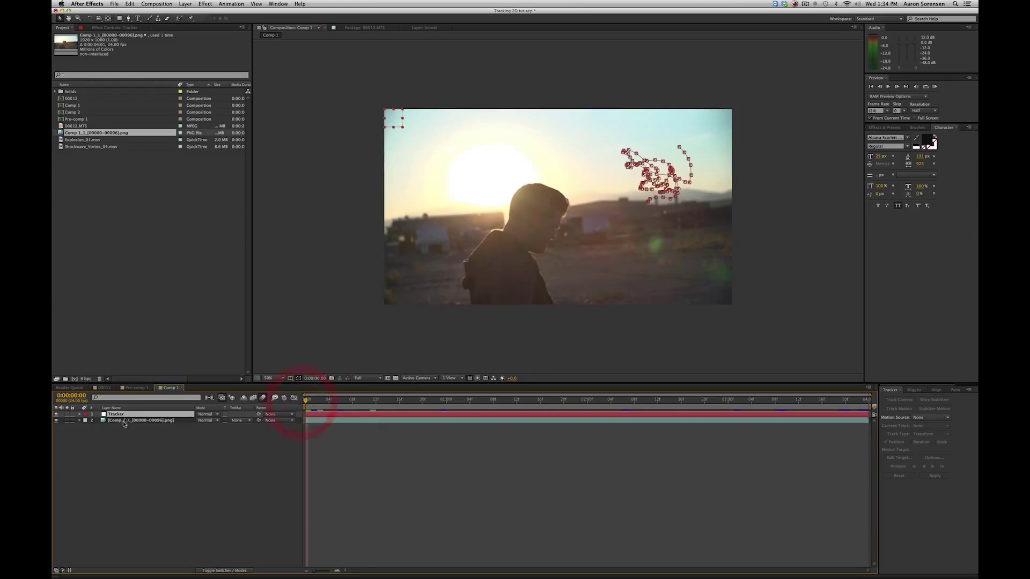
Reveal the Tracker layer's transform and reset its Anchor Point to 0,0, keeping the pasted keyframes.
{"action": "left_click", "coordinate": [78, 414]}
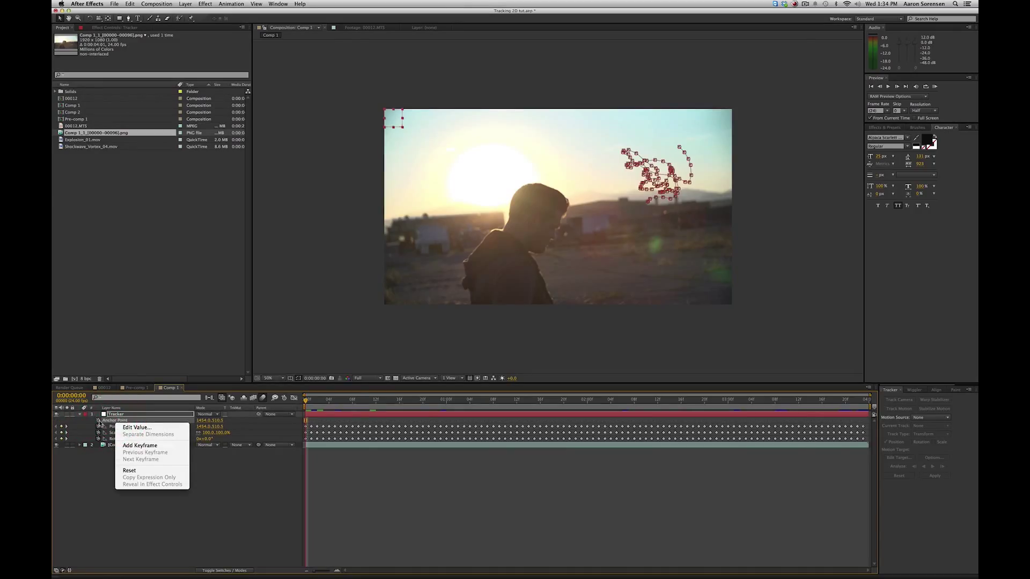
{"action": "mouse_move", "coordinate": [135, 470]}
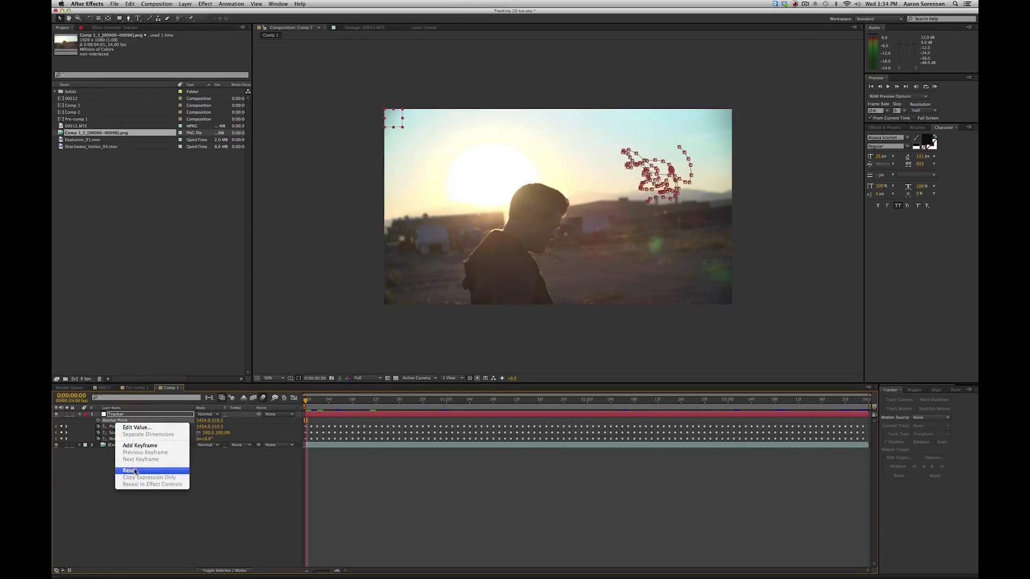
{"action": "left_click", "coordinate": [130, 470]}
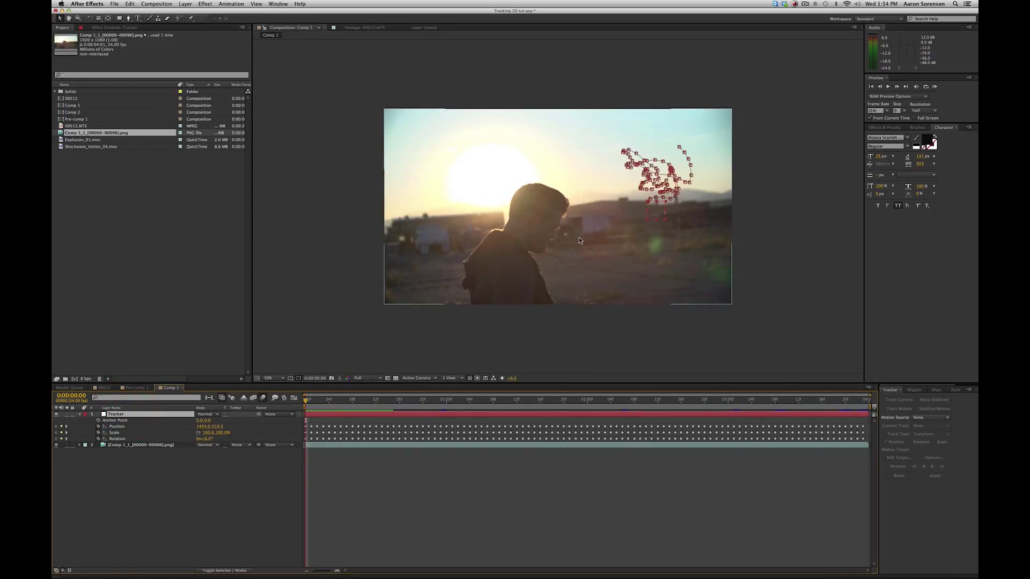
{"action": "mouse_move", "coordinate": [622, 185]}
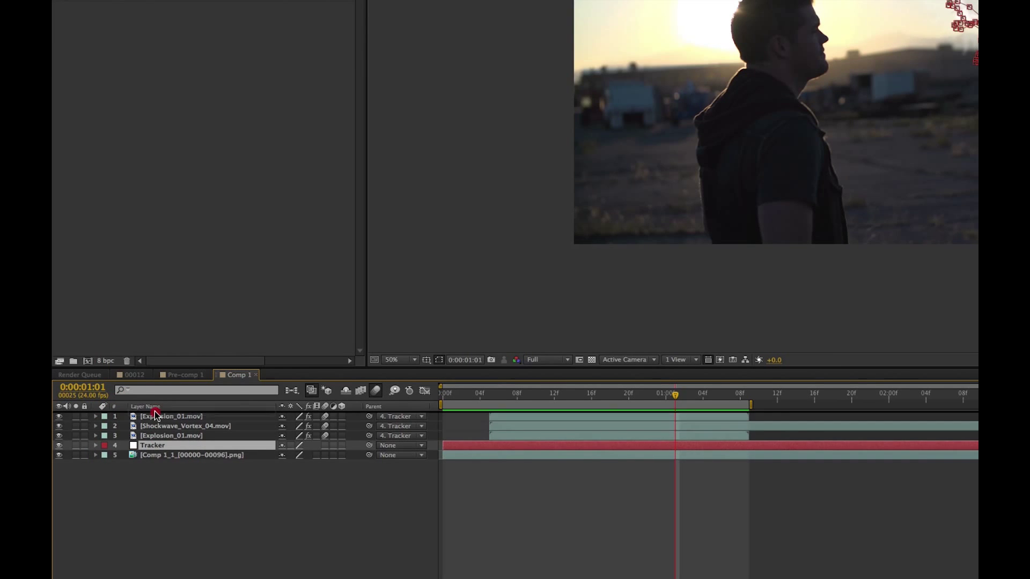
Move the Tracker layer to the top of the stack above the parented explosion and shockwave layers.
{"action": "left_click_drag", "start_coordinate": [152, 445], "coordinate": [151, 416]}
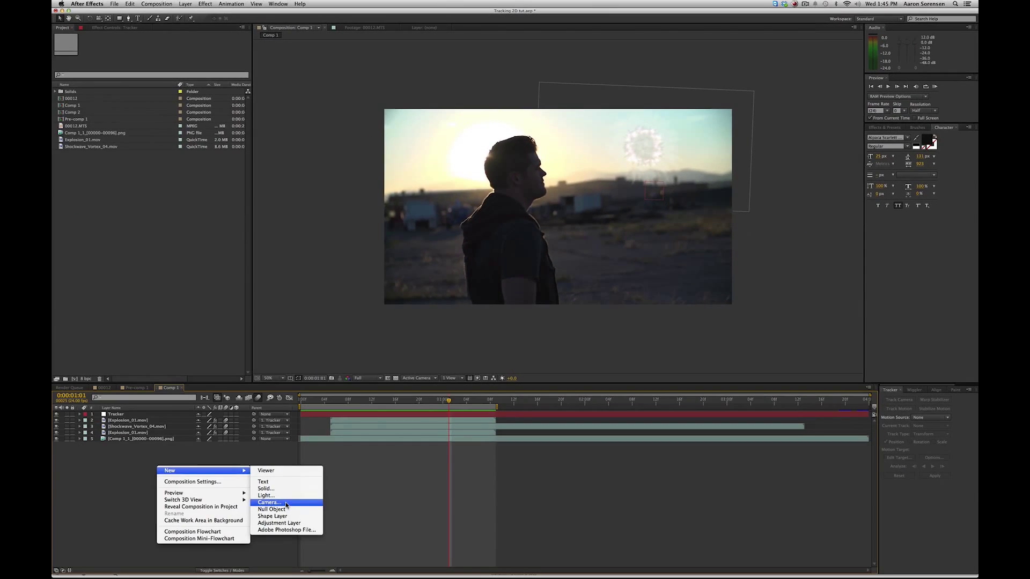
{"action": "mouse_move", "coordinate": [271, 509]}
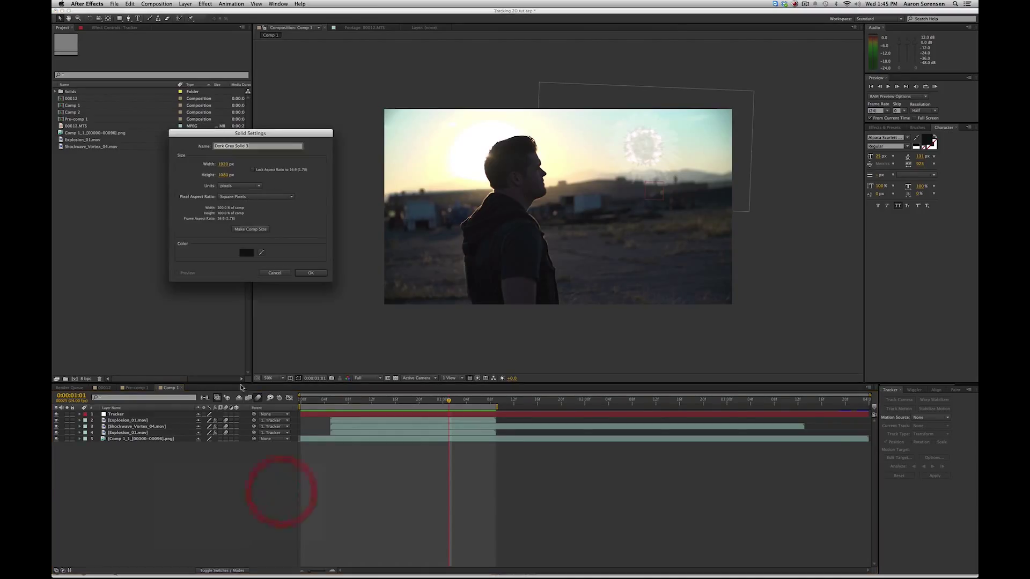
Create a dark solid, apply Optical Flares to it, and set its Render Mode to On Transparent.
{"action": "left_click", "coordinate": [312, 272]}
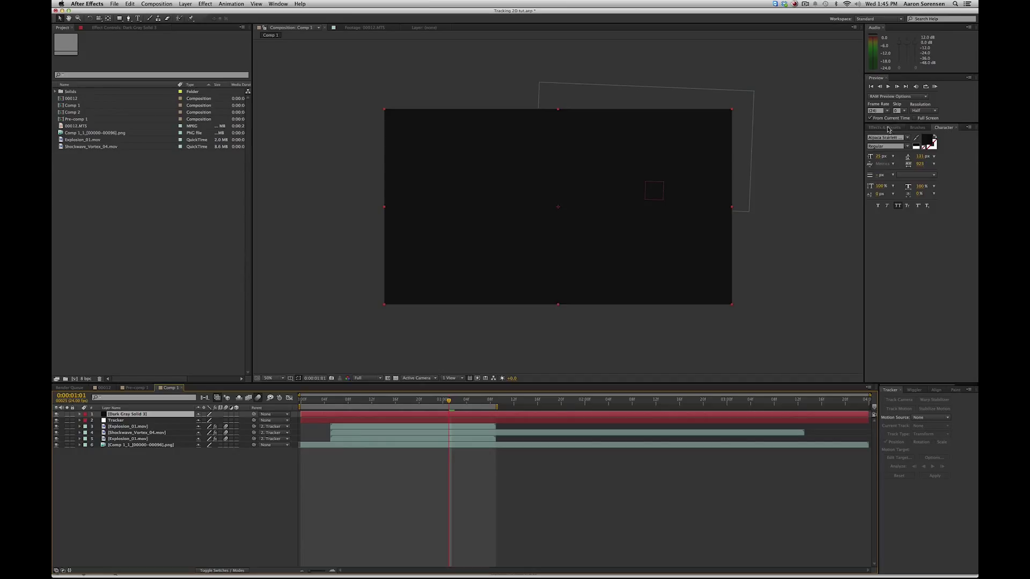
{"action": "left_click", "coordinate": [883, 127]}
{"action": "type", "text": "opti"}
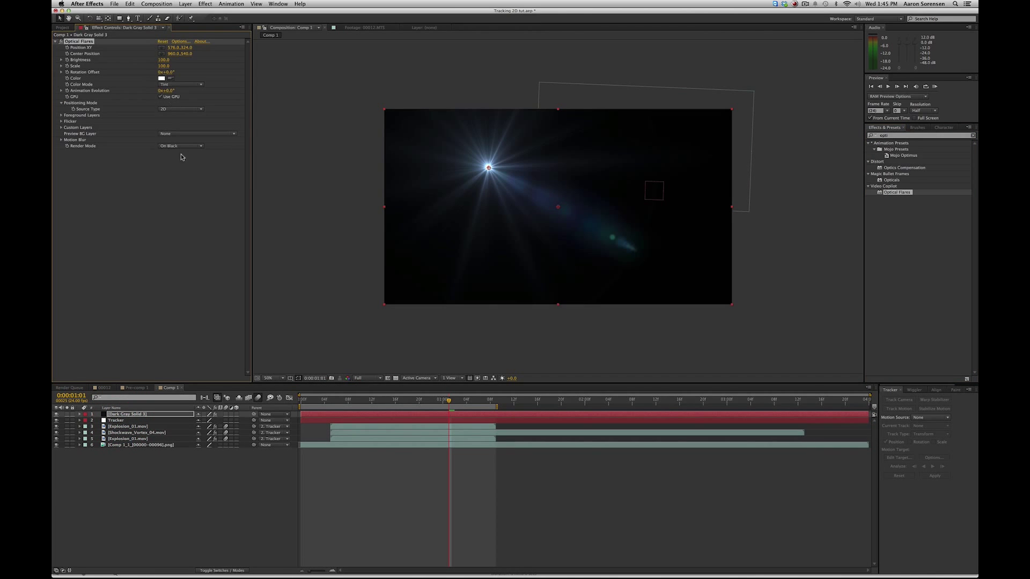
{"action": "left_click", "coordinate": [180, 146]}
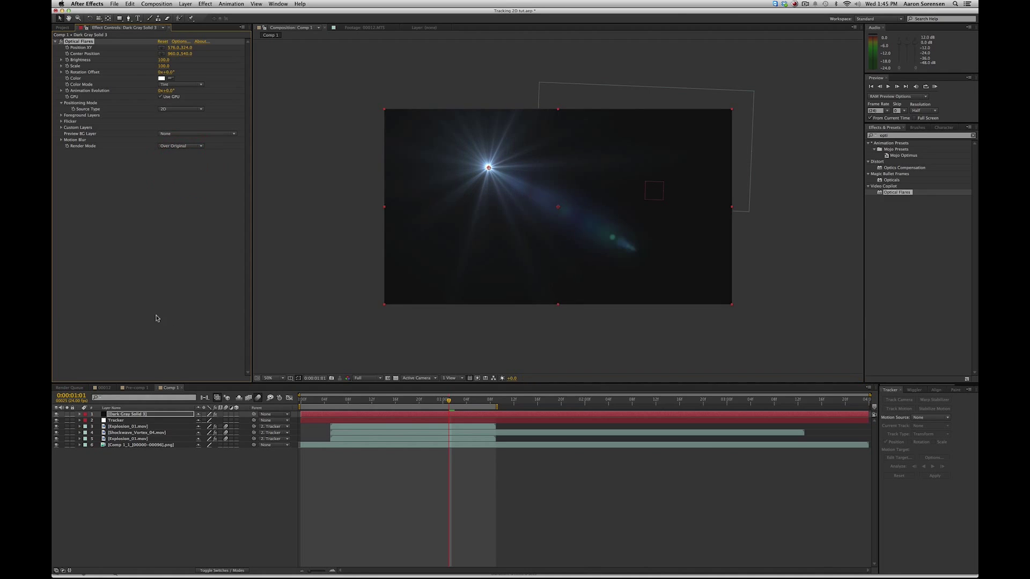
{"action": "left_click", "coordinate": [180, 144]}
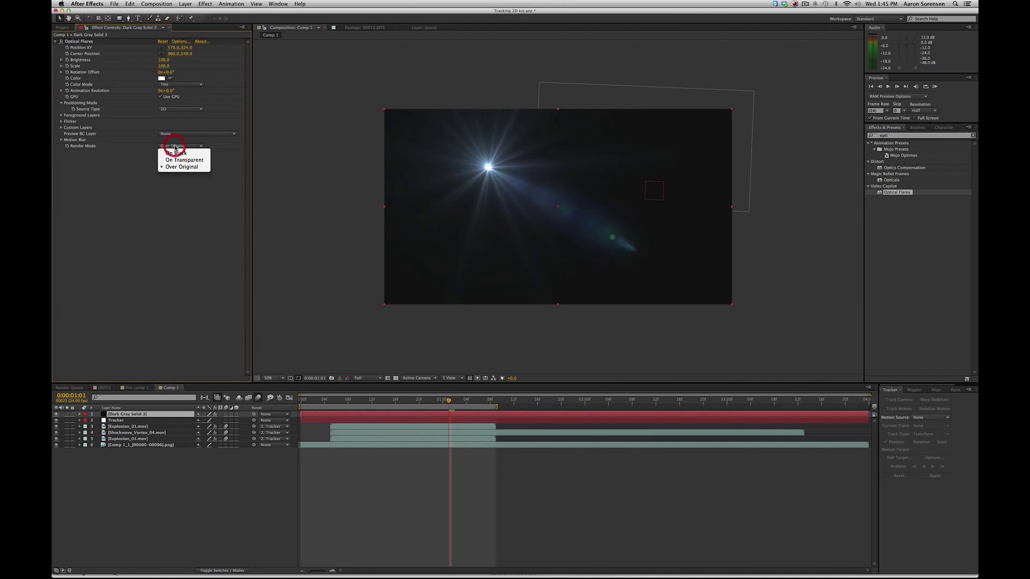
{"action": "left_click", "coordinate": [185, 160]}
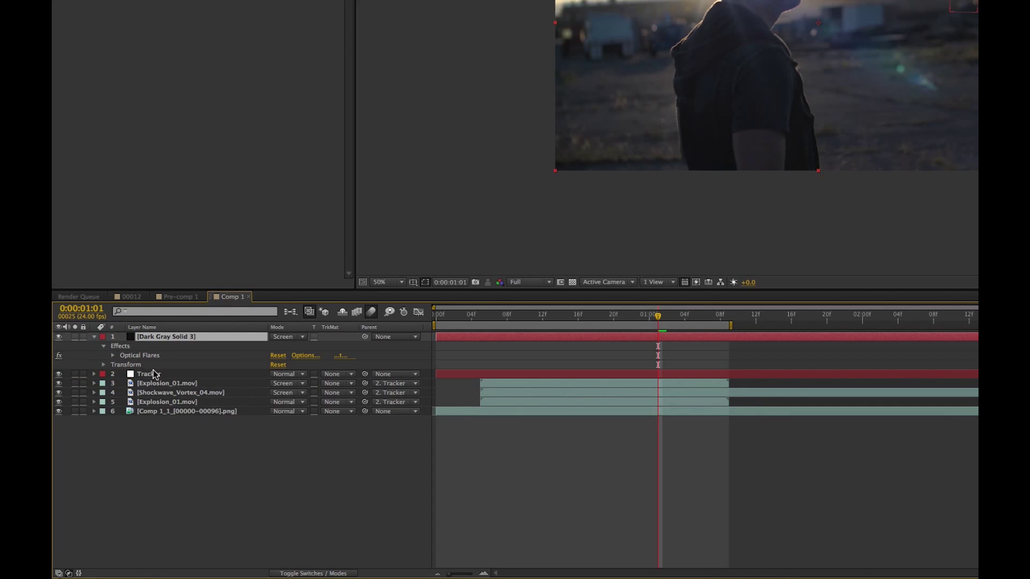
Reveal the Tracker's Position keyframes and Optical Flares settings to pick-whip Position XY to the Tracker.
{"action": "left_click", "coordinate": [104, 365]}
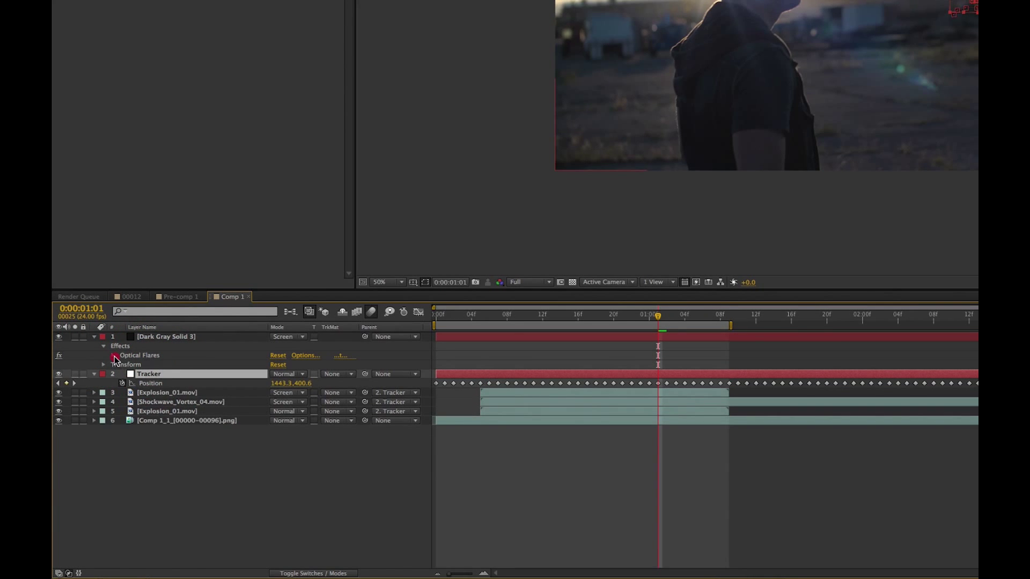
{"action": "left_click", "coordinate": [104, 356]}
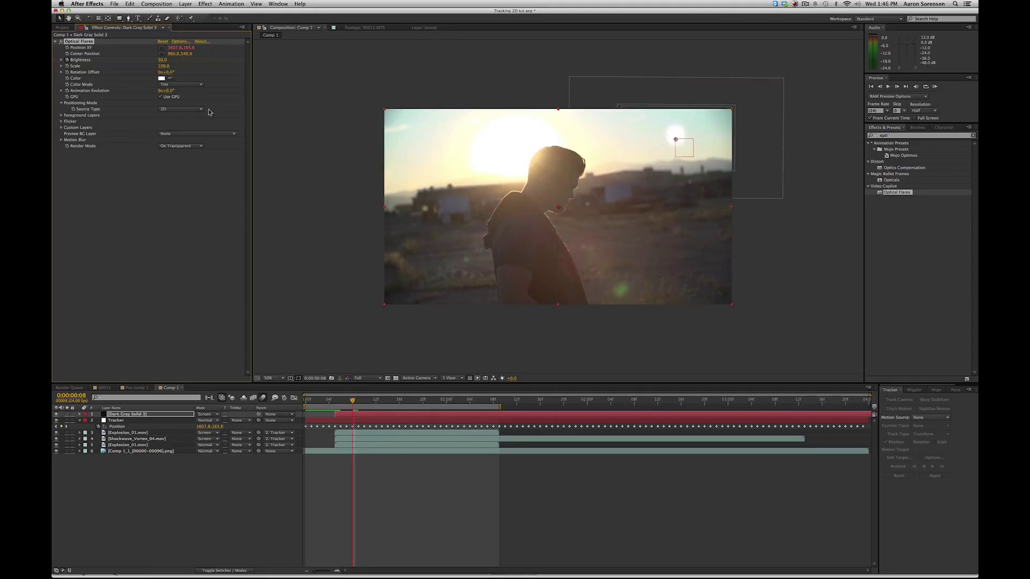
Set Optical Flares flicker Type to Sharp with Speed 11 and Amount 62, then preview the flickering flare.
{"action": "left_click", "coordinate": [60, 121]}
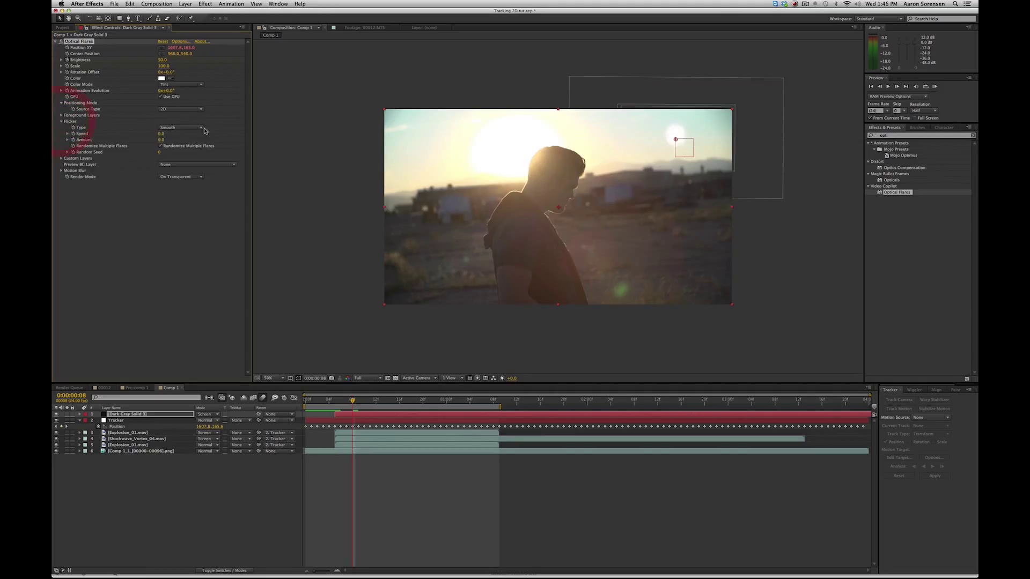
{"action": "left_click", "coordinate": [179, 127]}
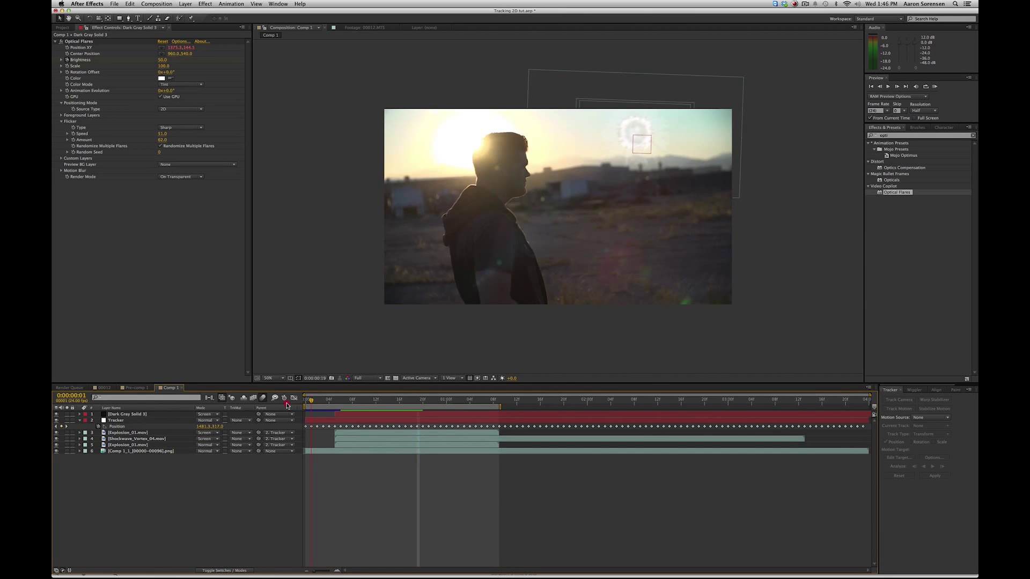
{"action": "left_click", "coordinate": [417, 399]}
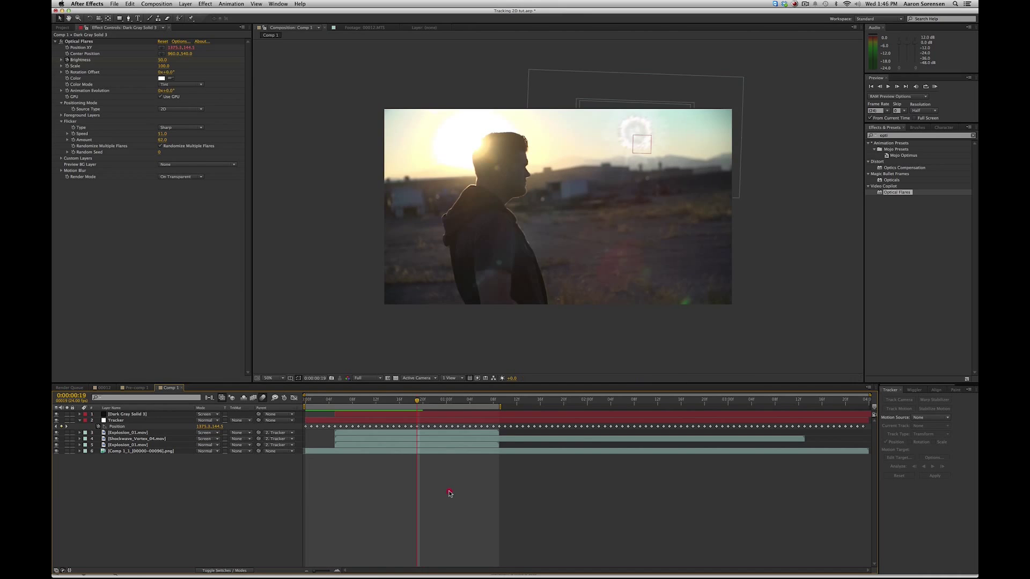
{"action": "left_click", "coordinate": [252, 400]}
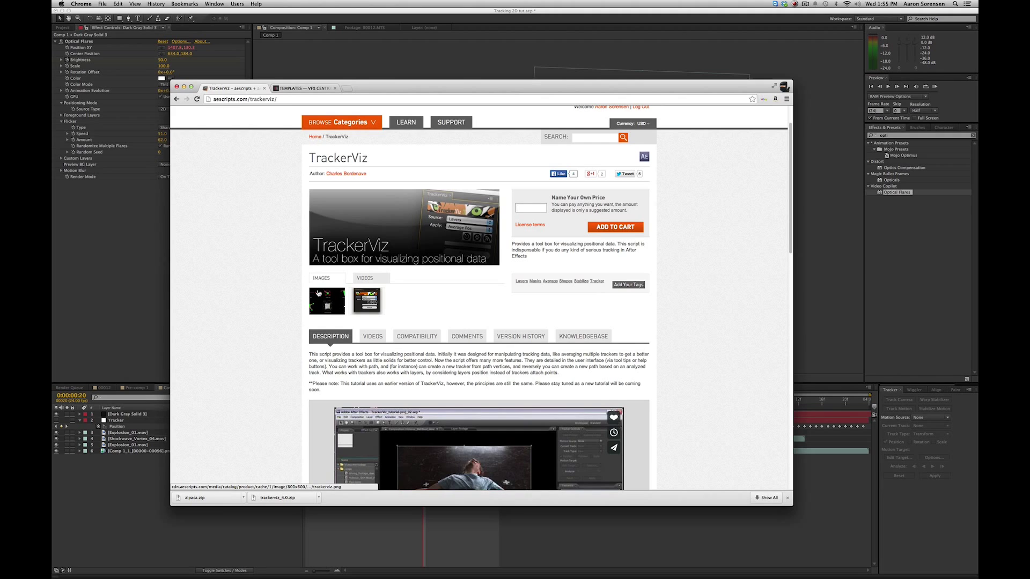
Switch from the TrackerViz tab to the VFX Central templates page.
{"action": "left_click", "coordinate": [304, 88]}
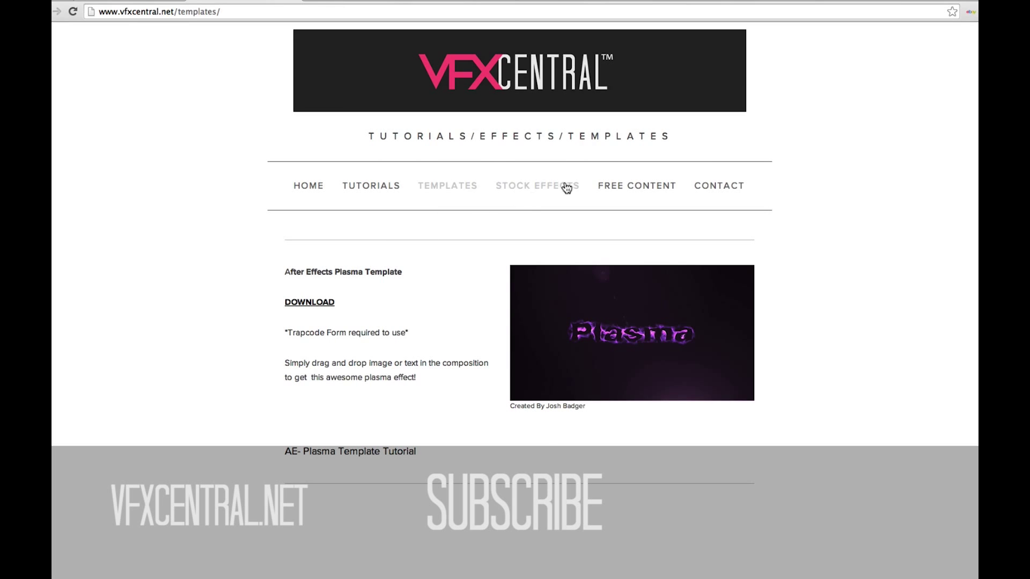
Go to VFX Central's Free Content page with the electro and fireworks downloads.
{"action": "left_click", "coordinate": [636, 186]}
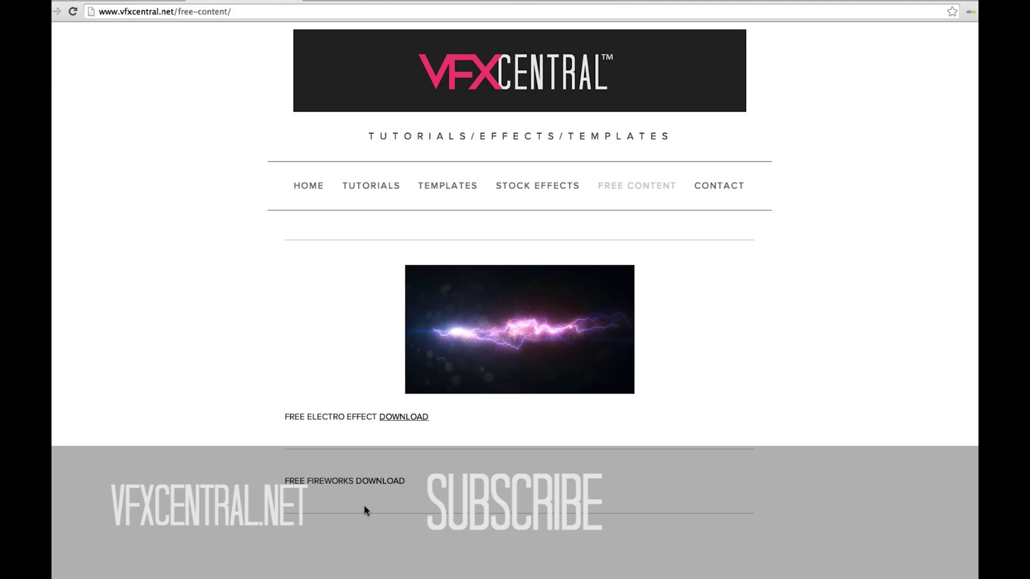